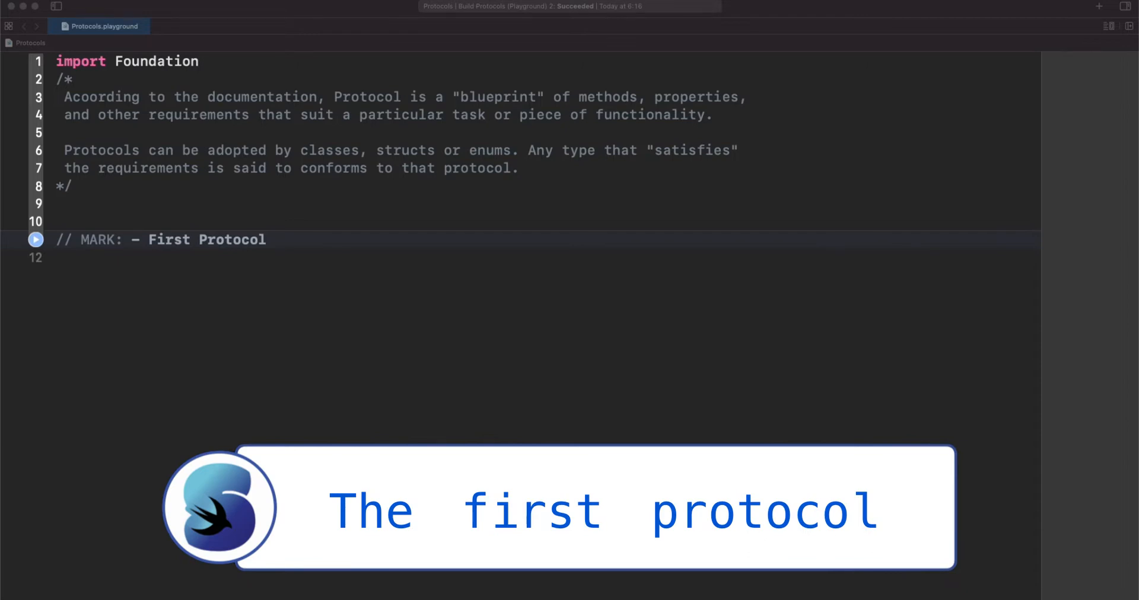
Declare the empty 'protocol FirstProtocol {}' below the First Protocol MARK comment.
text(protocol FirstProto)
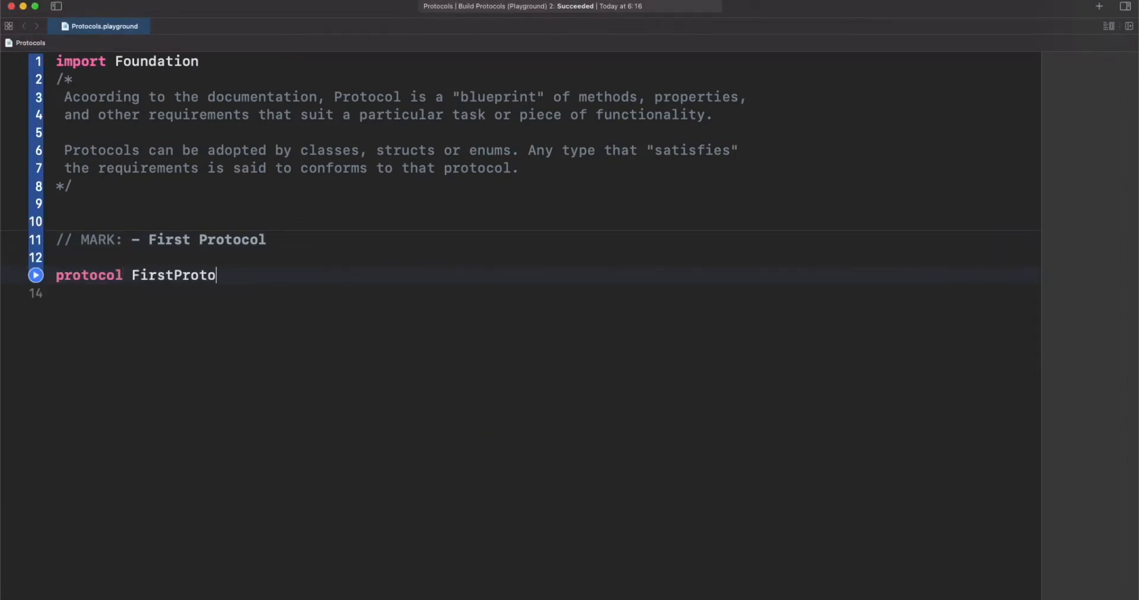
text(col {})
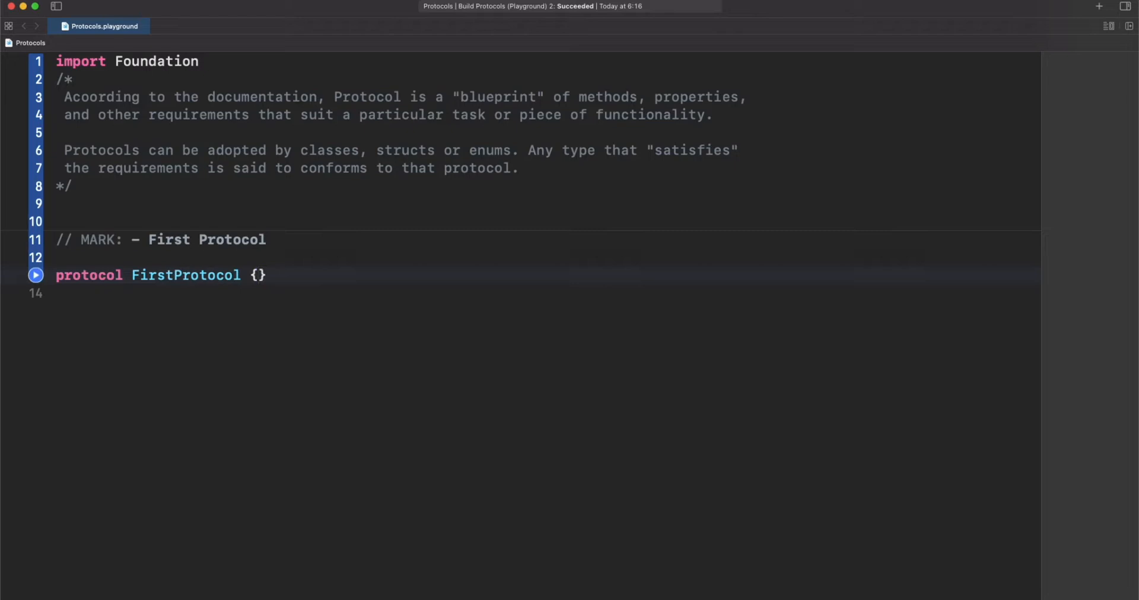
click(257, 276)
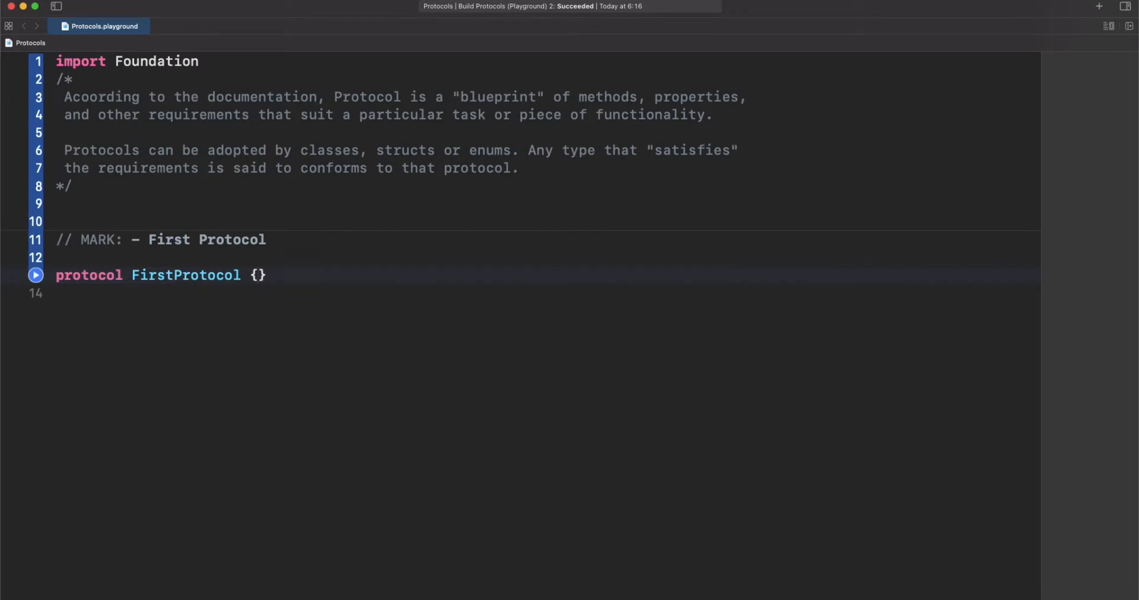
Write MyStruct: FirstProtocol and class MyClass: NSObject, FirstProtocol below the protocol.
click(257, 275)
text(struct)
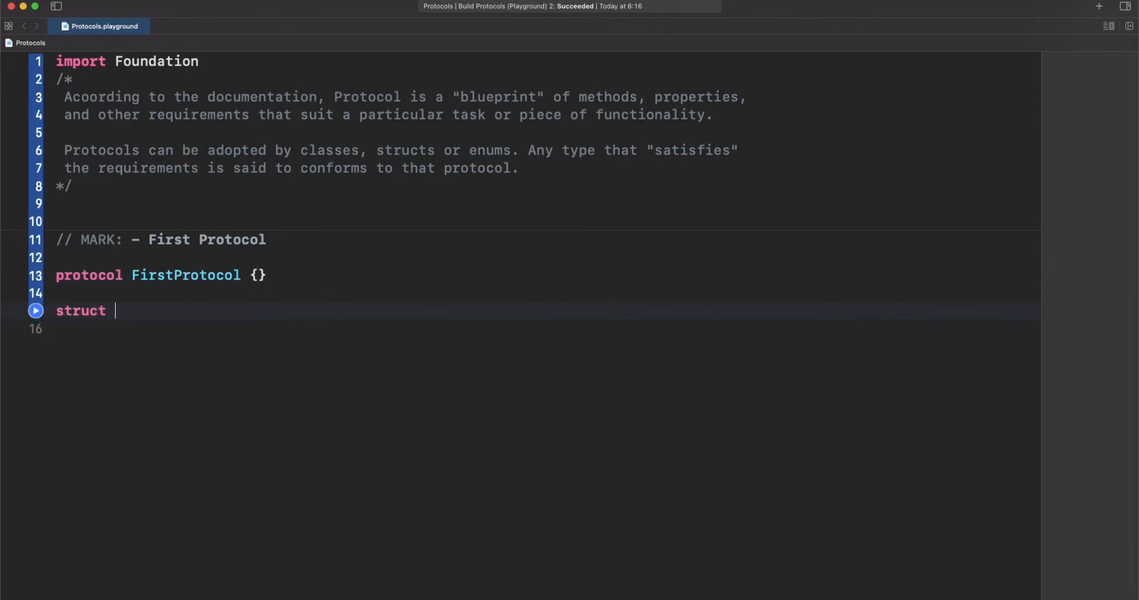
text(: MyStruct)
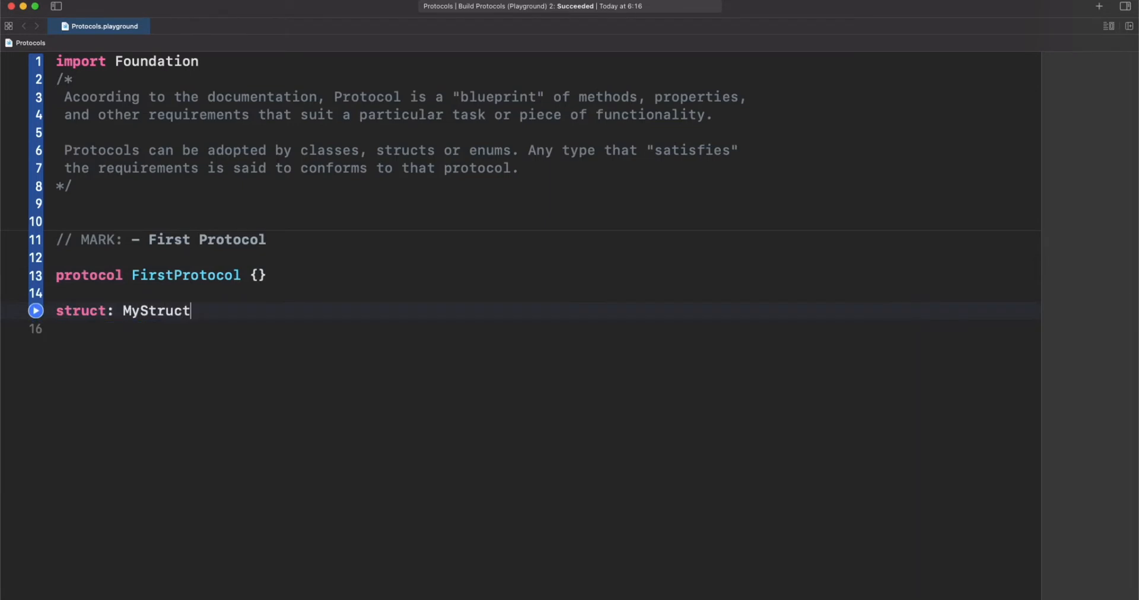
text(: FirstProtocol {)
text(class MyClass:)
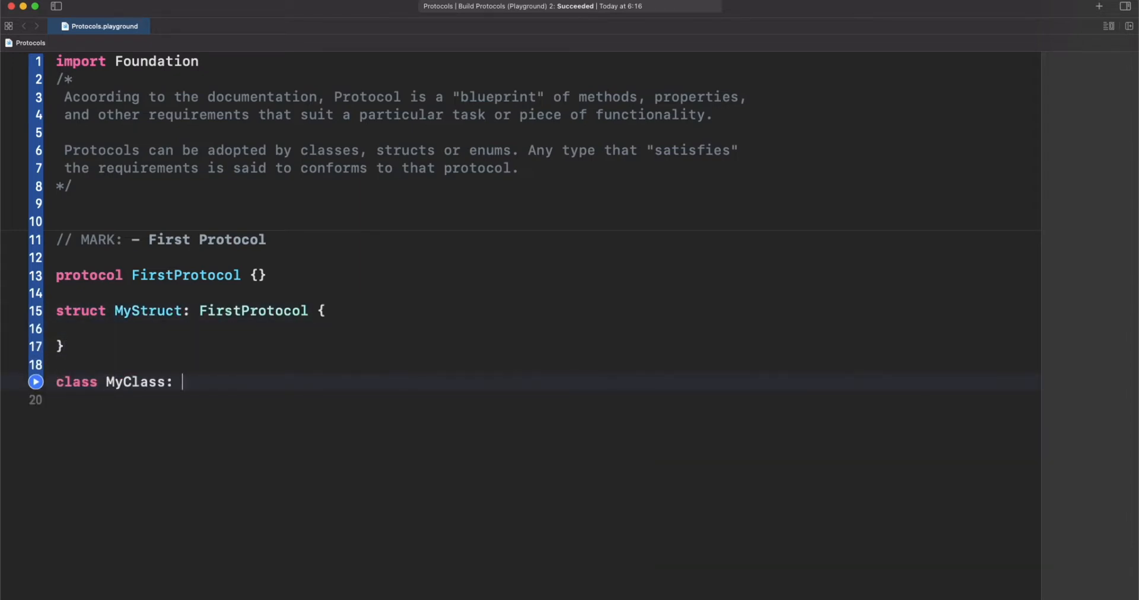
text(NSObject)
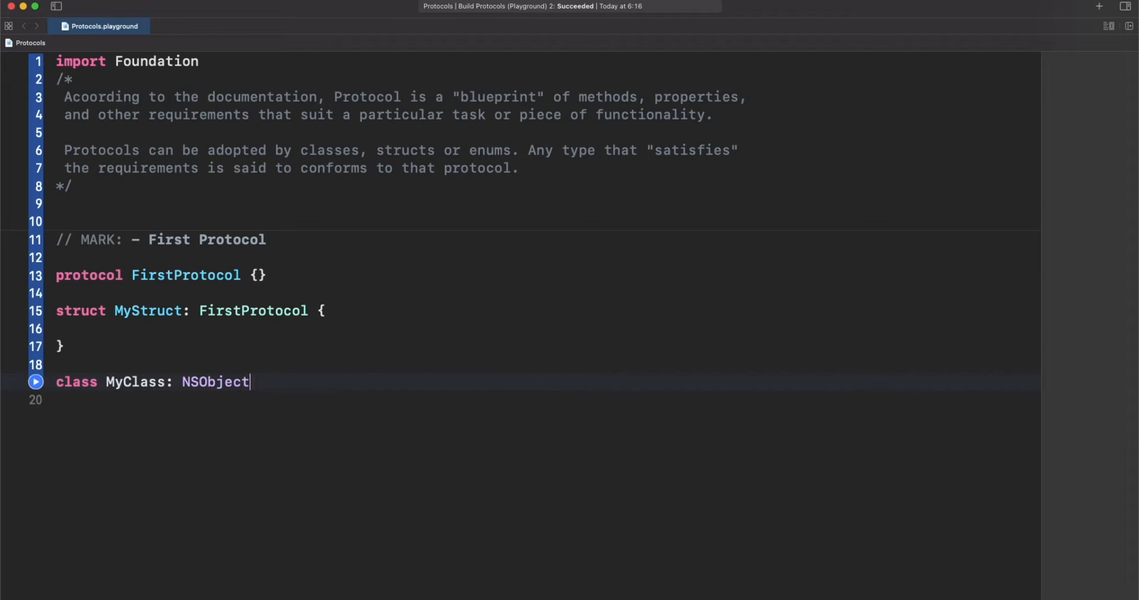
text(, FirstProtocol {})
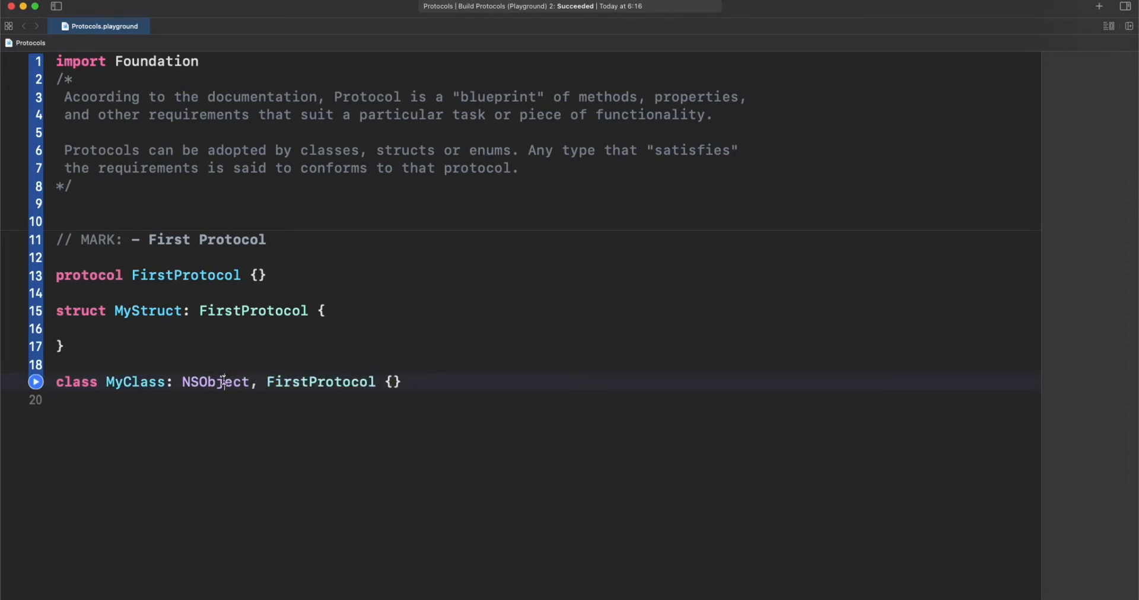
Highlight NSObject and FirstProtocol in MyClass's declaration to explain superclass-then-protocol order.
double_click(215, 382)
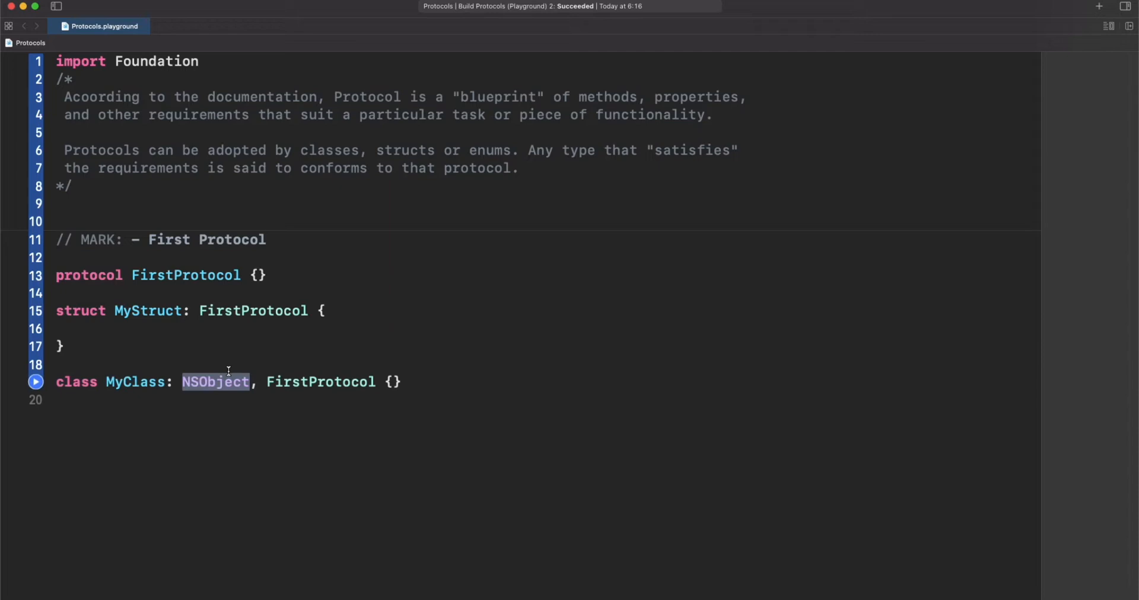
mouse_move(341, 374)
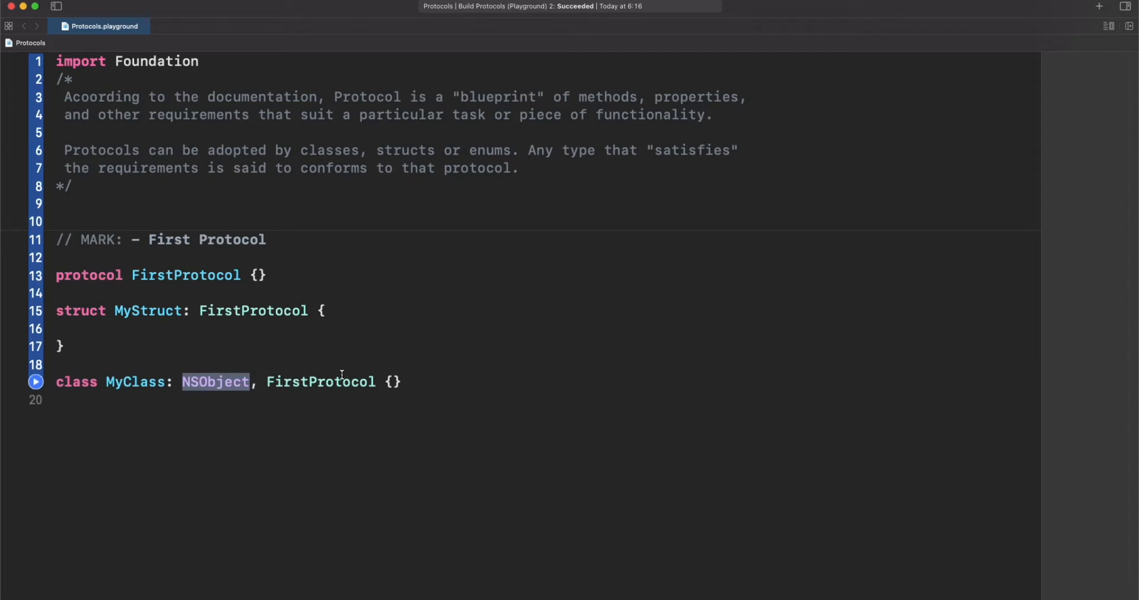
double_click(320, 382)
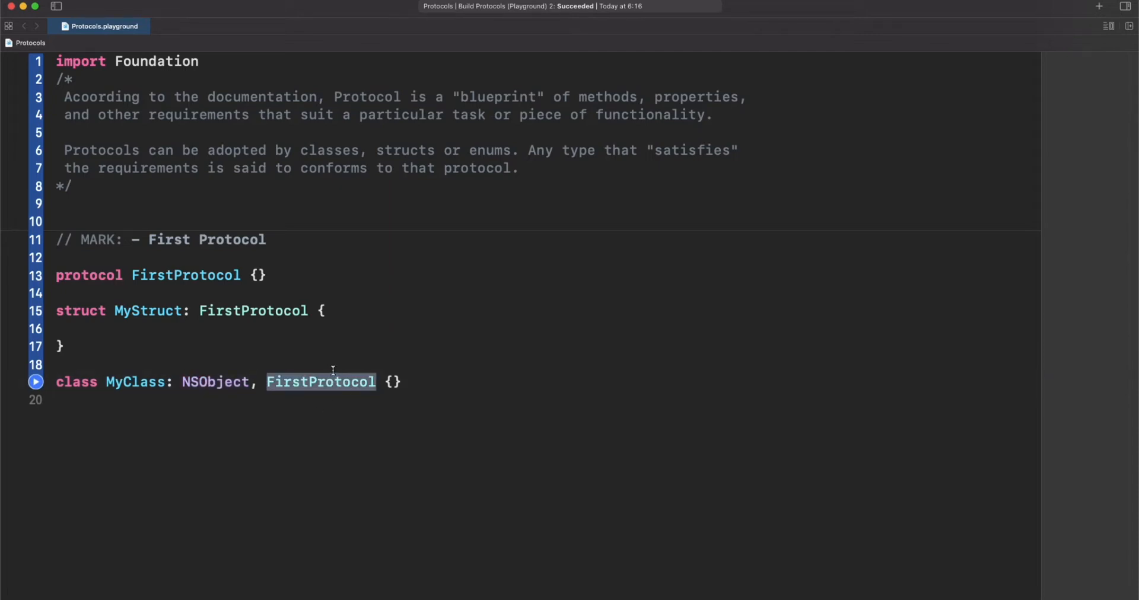
click(166, 310)
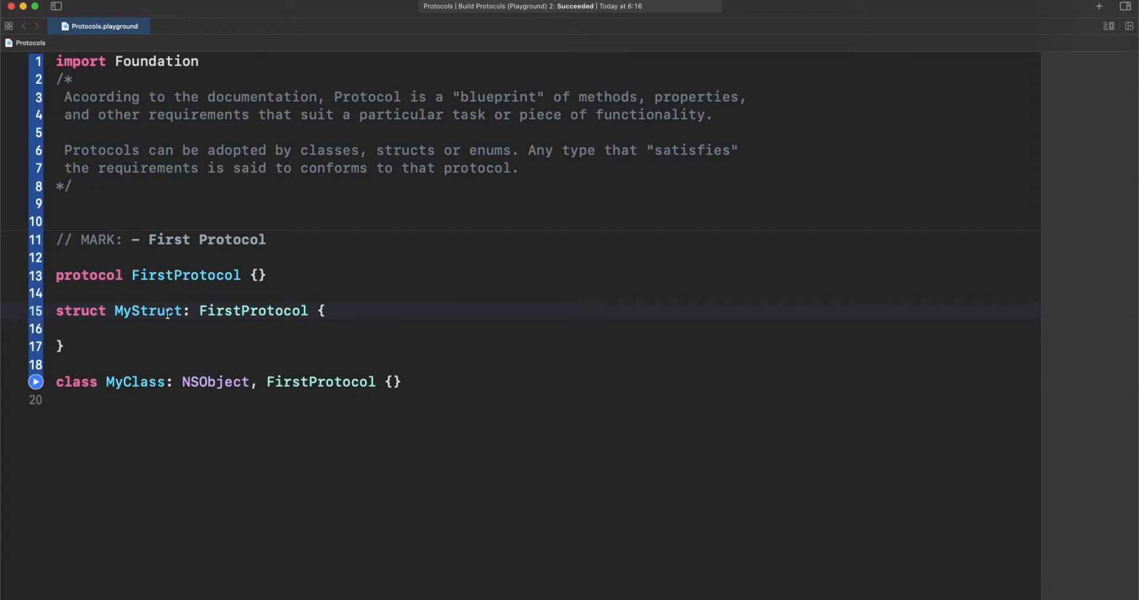
mouse_move(239, 333)
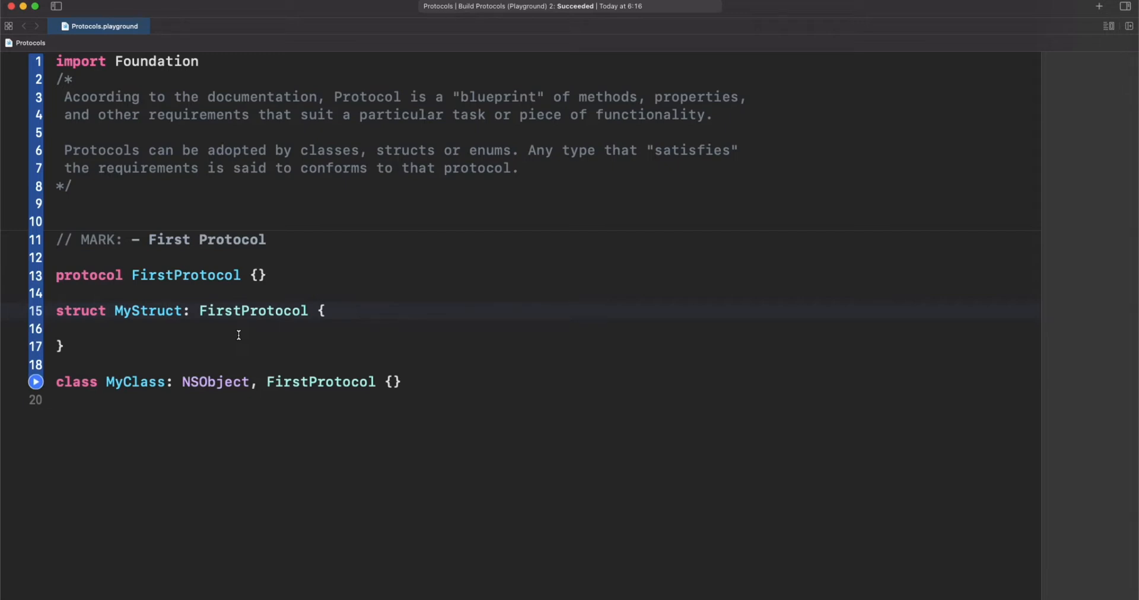
Declare AnotherProtocol {} and add it to the MyStruct and MyClass conformance lists.
text(protocol AnotherProtocol {)
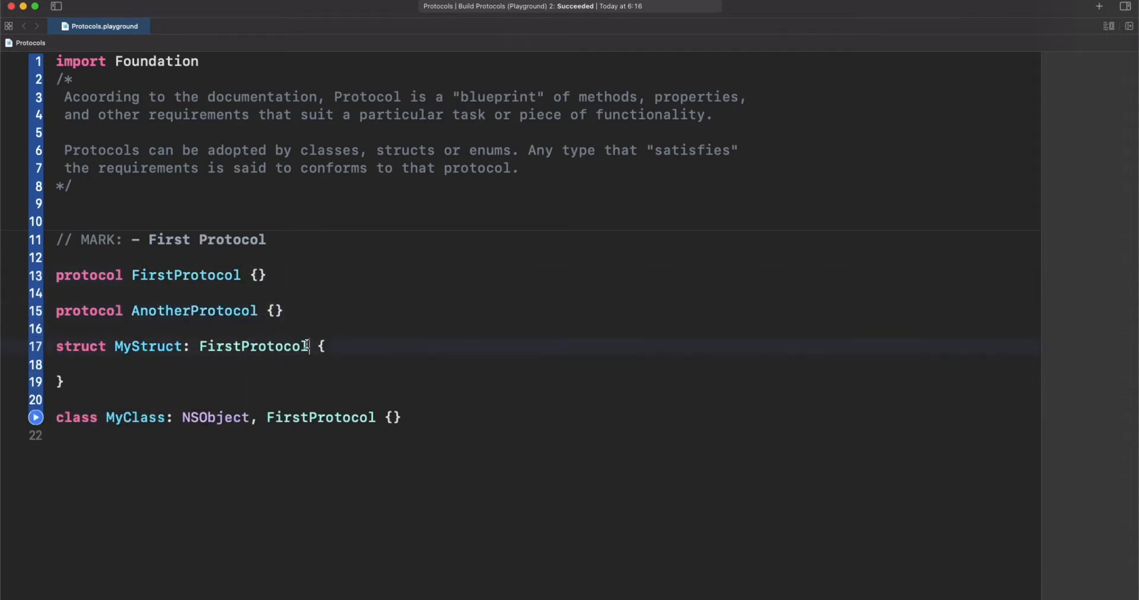
text(, AnotherProtocol)
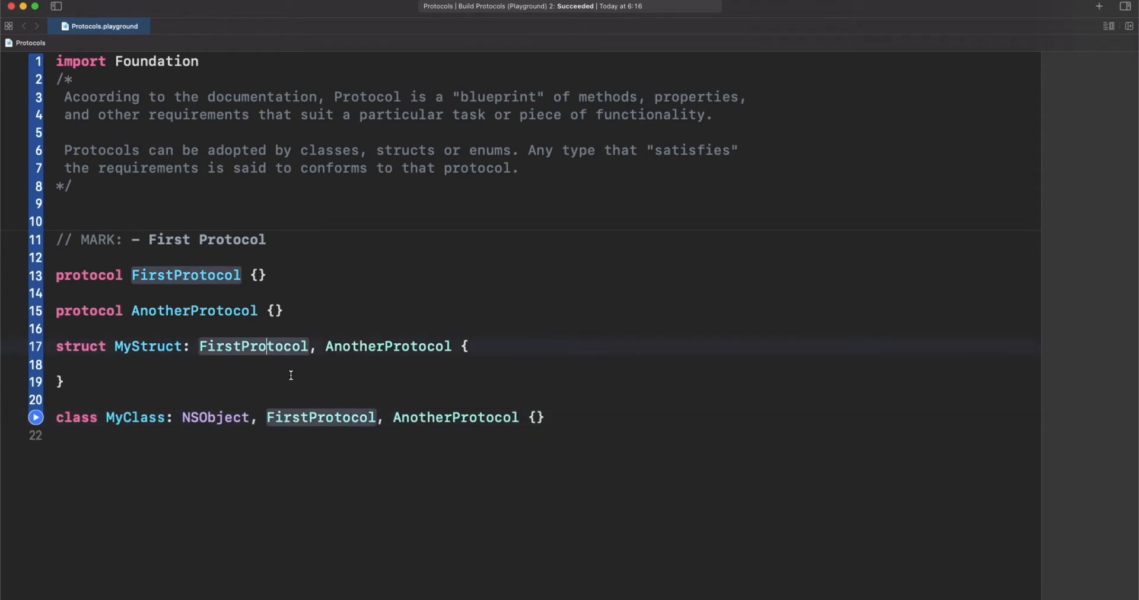
mouse_move(376, 402)
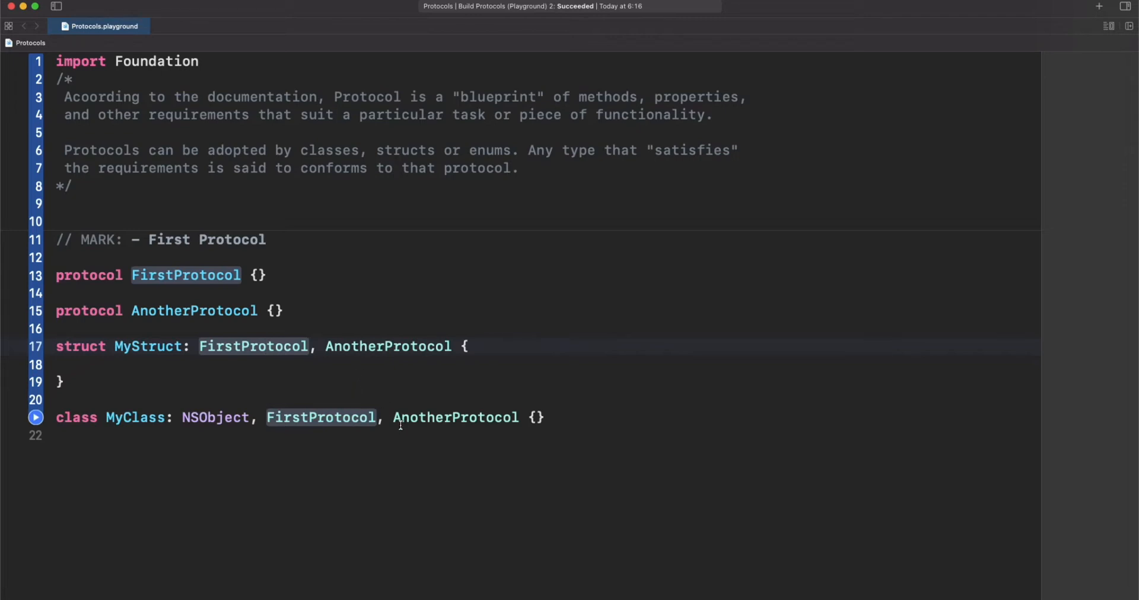
mouse_move(390, 417)
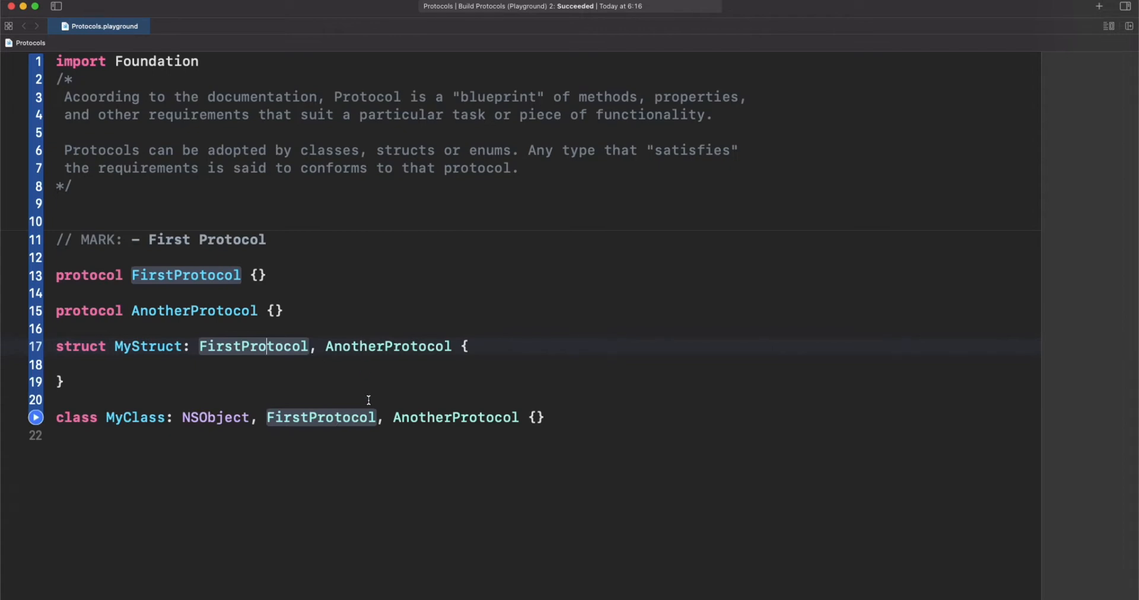
Write protocol Player with name, score, nickname { get } and static numberOfPlayers requirements.
scroll(down, 3)
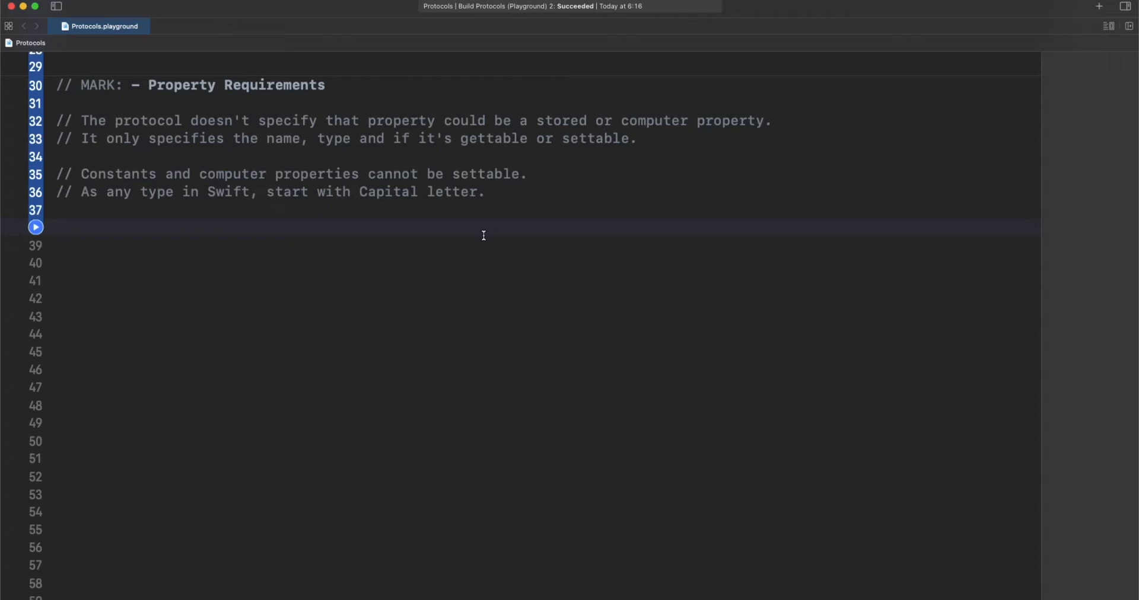
text(protocol Player {)
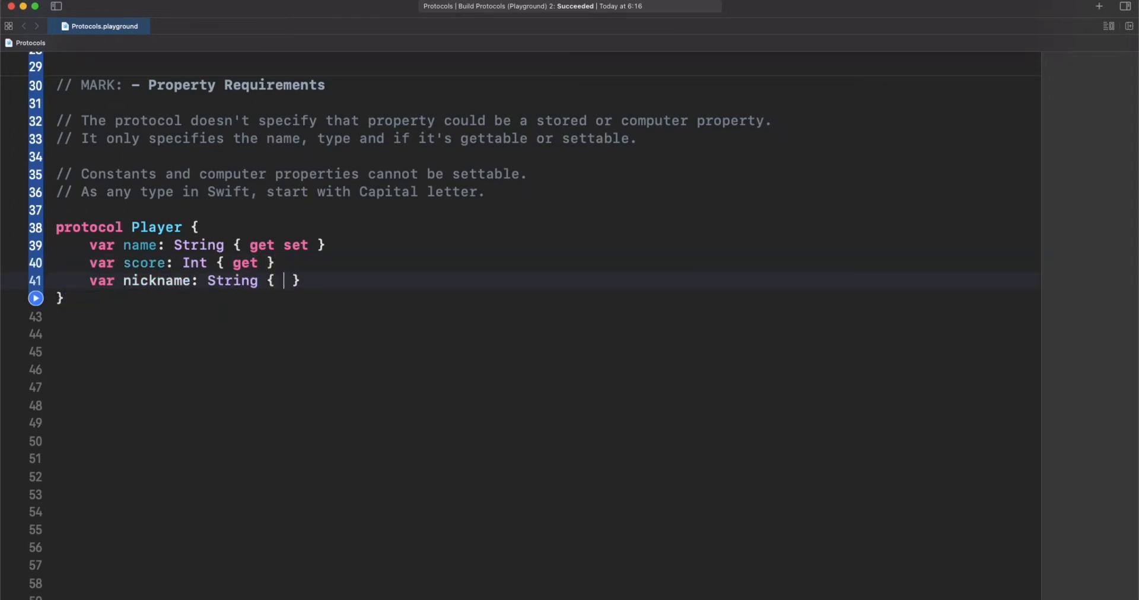
text(get })
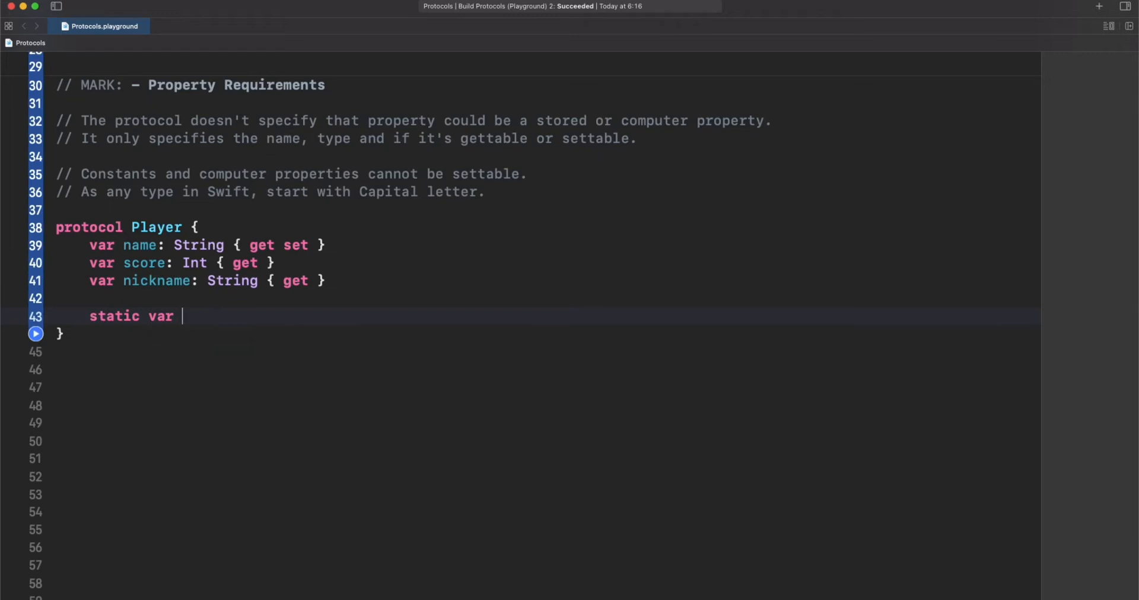
text(numberOfPlayers: {})
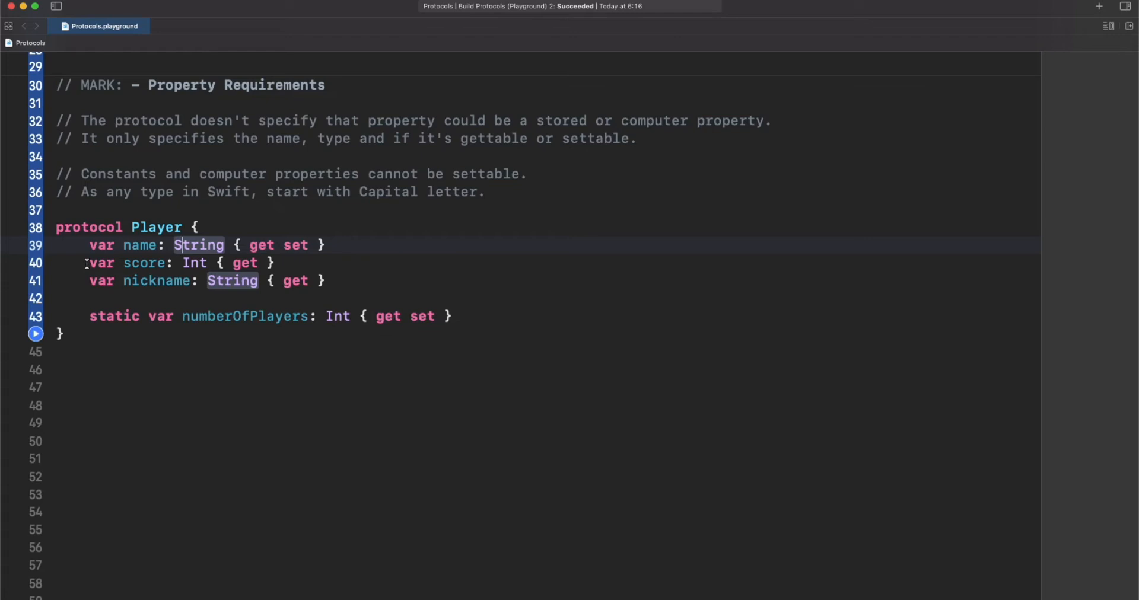
Highlight the name, score and nickname requirements to explain their get/set accessors.
double_click(139, 244)
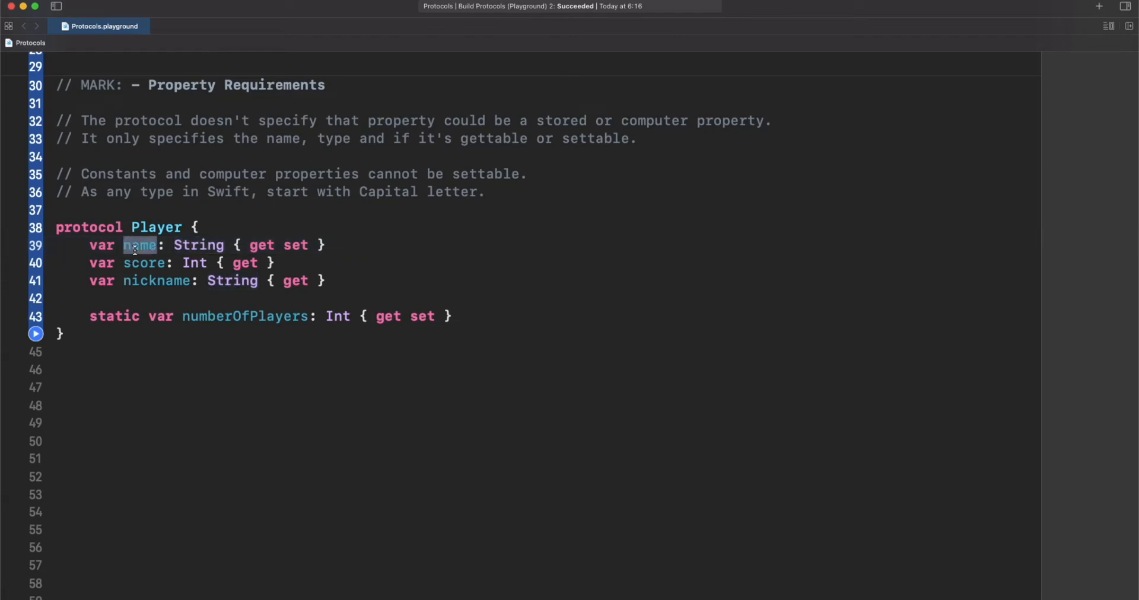
click(199, 244)
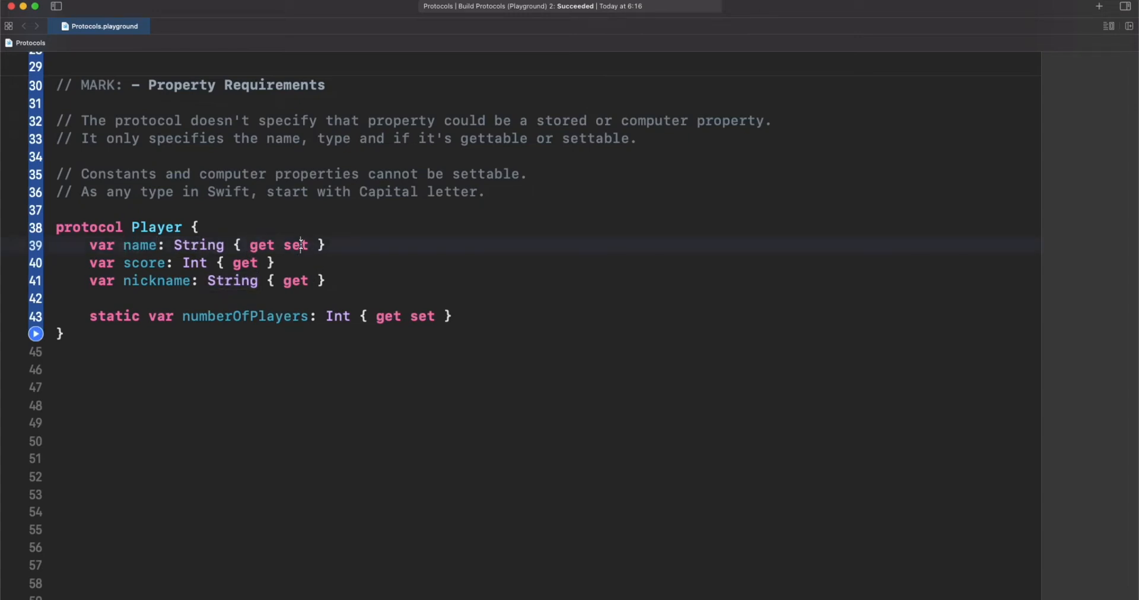
double_click(295, 244)
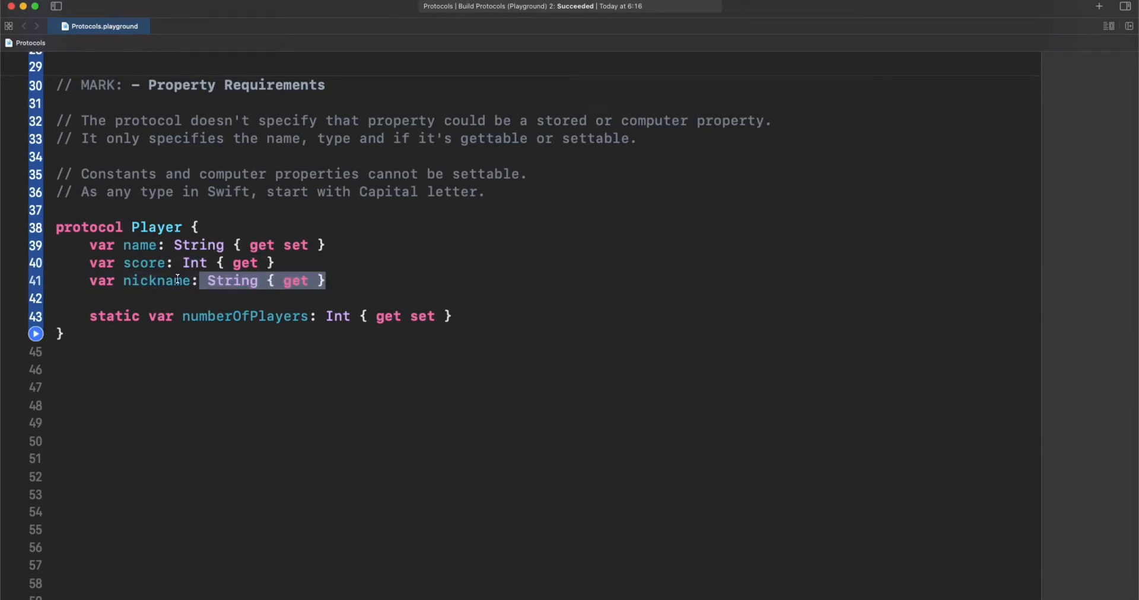
click(335, 281)
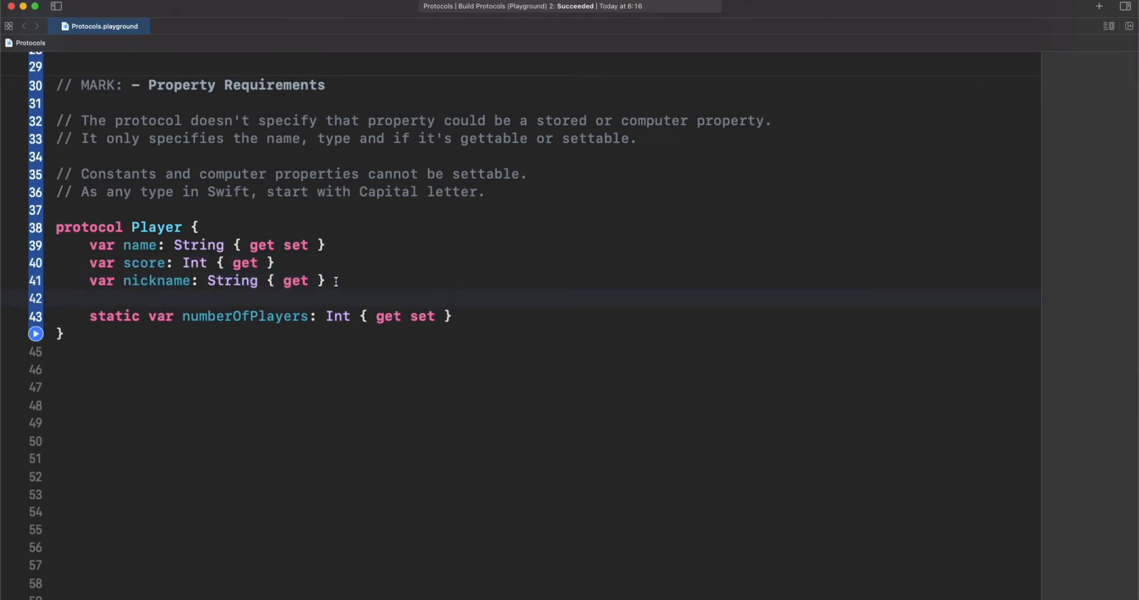
drag(89, 262, 325, 281)
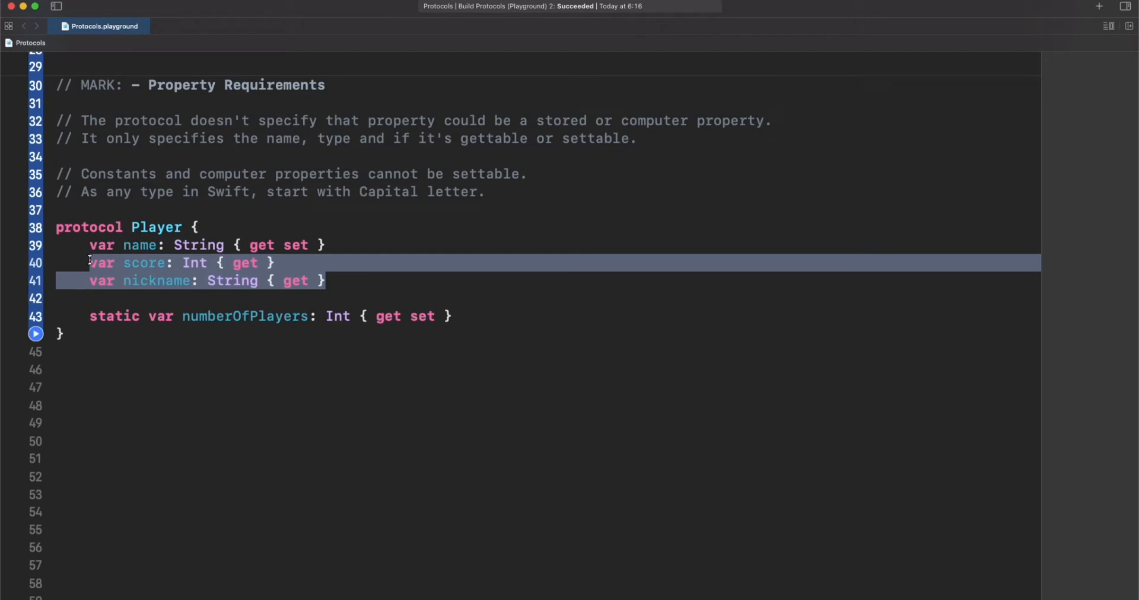
Highlight the static numberOfPlayers requirement, then begin a struct declaration below the protocol.
double_click(245, 316)
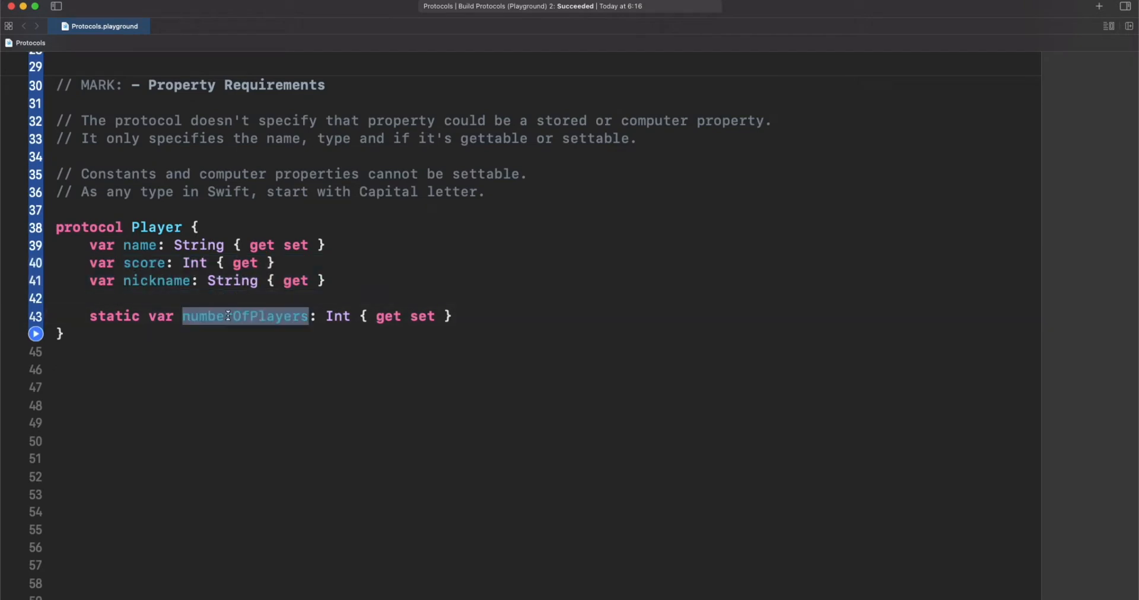
double_click(390, 315)
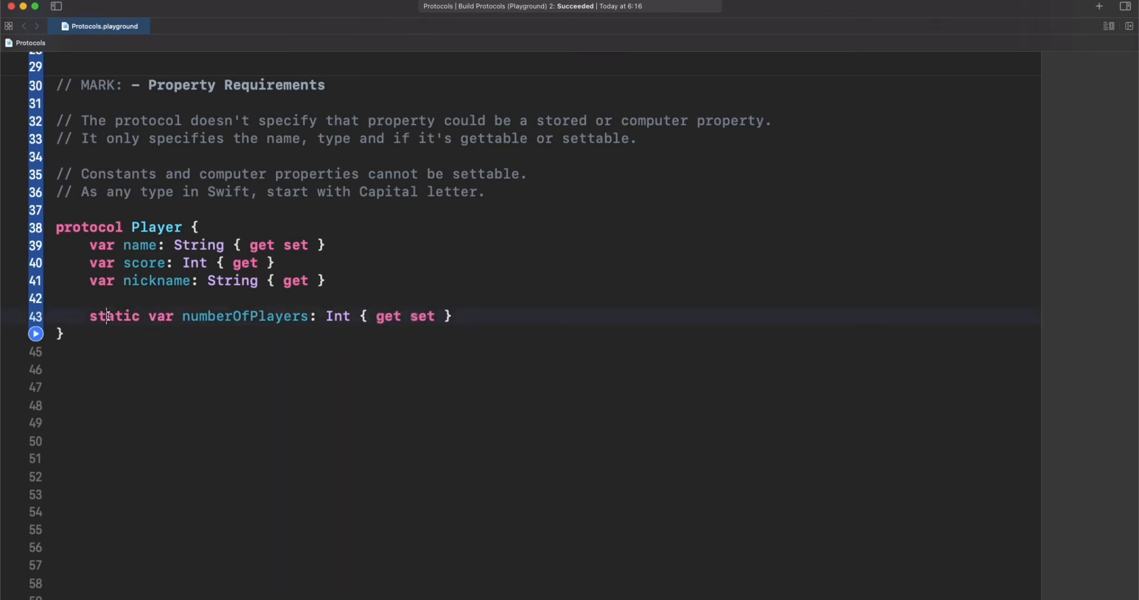
double_click(114, 315)
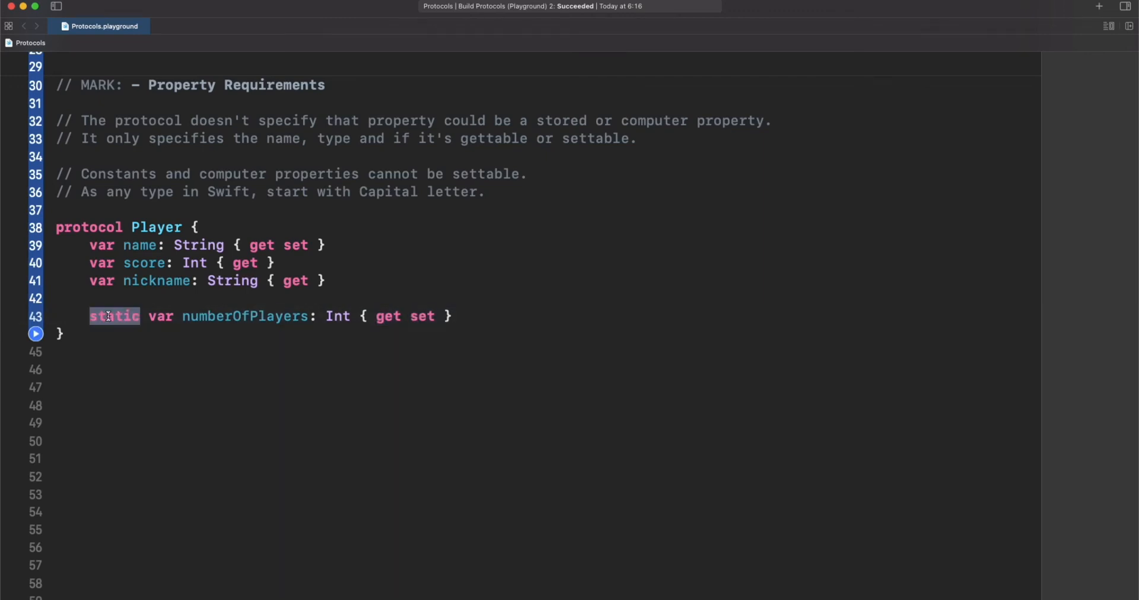
double_click(244, 315)
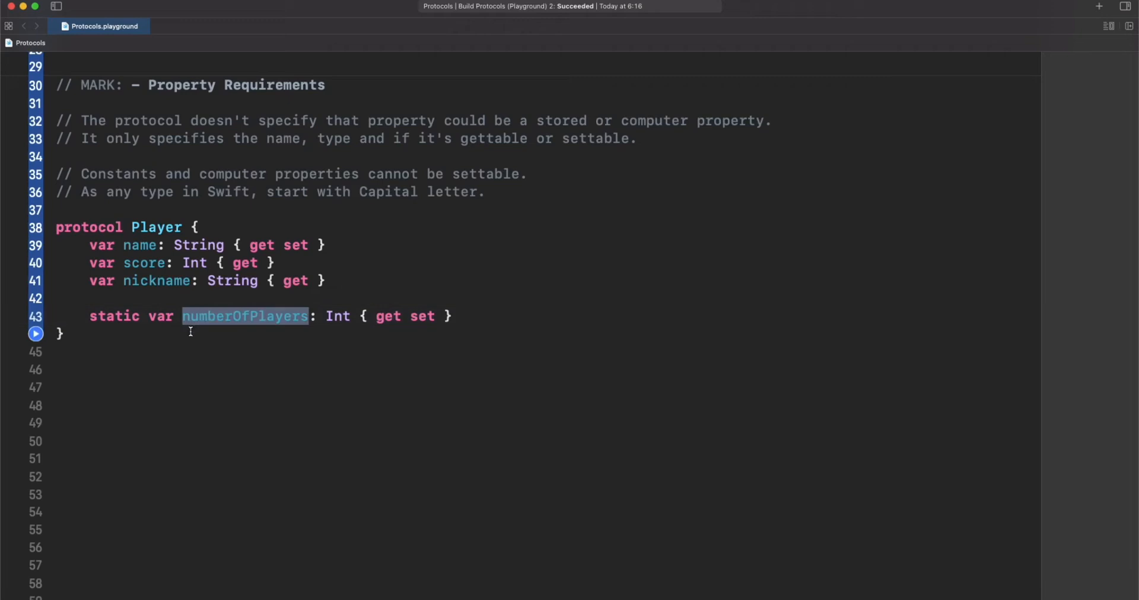
mouse_move(149, 219)
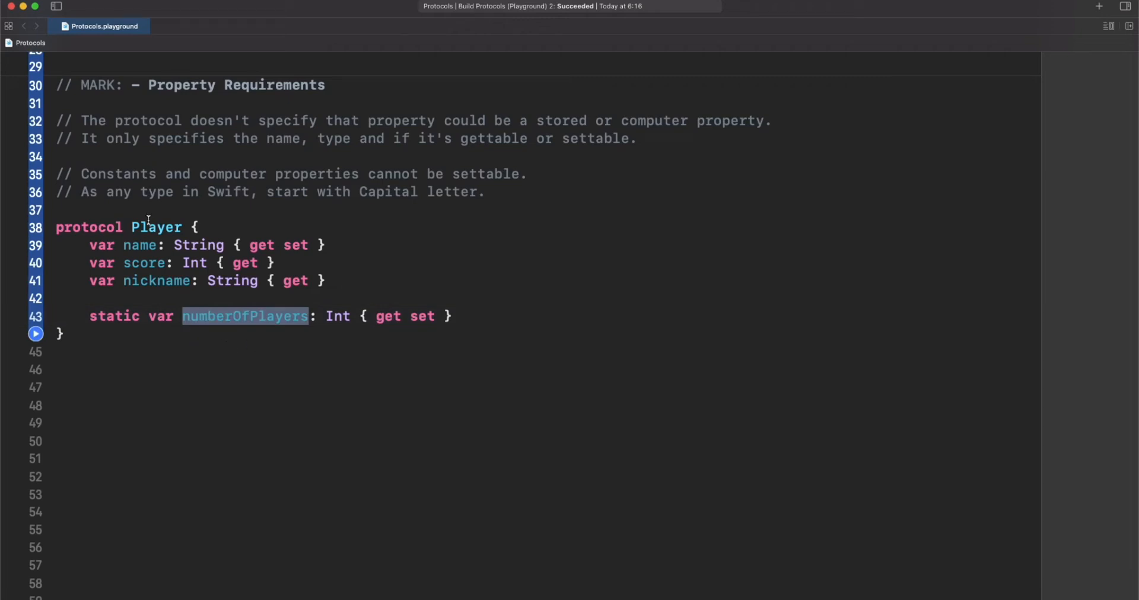
mouse_move(132, 269)
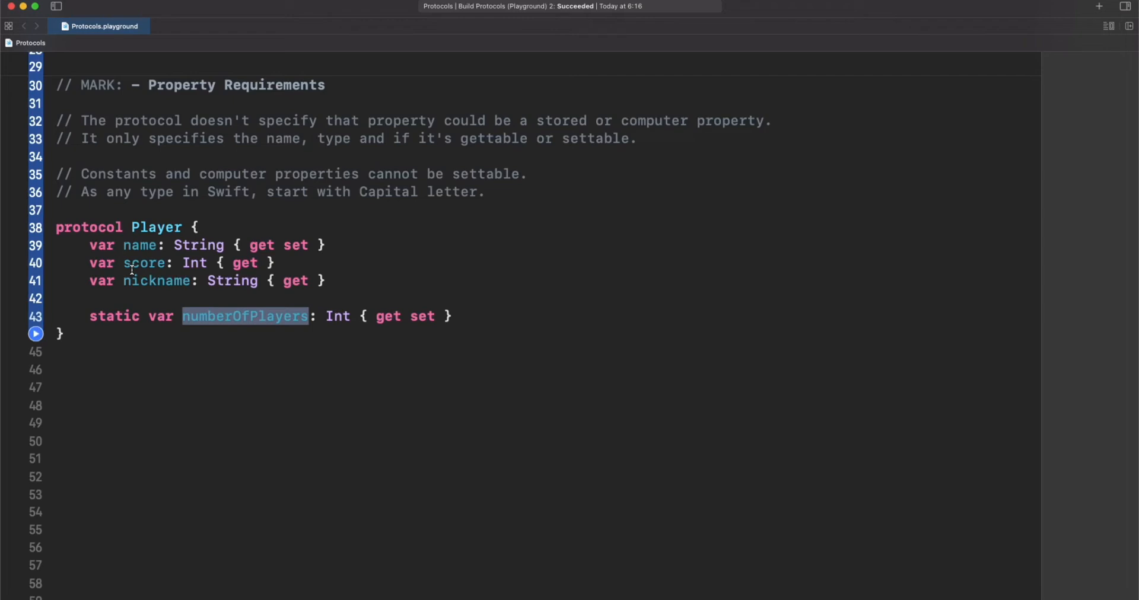
mouse_move(194, 300)
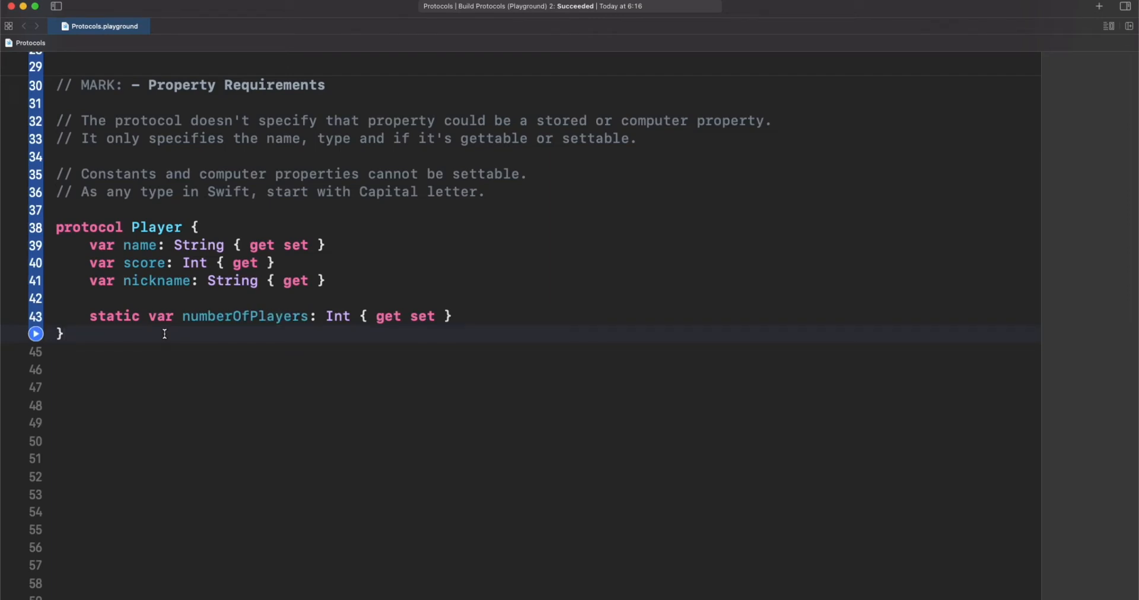
text(struct Person: Player {)
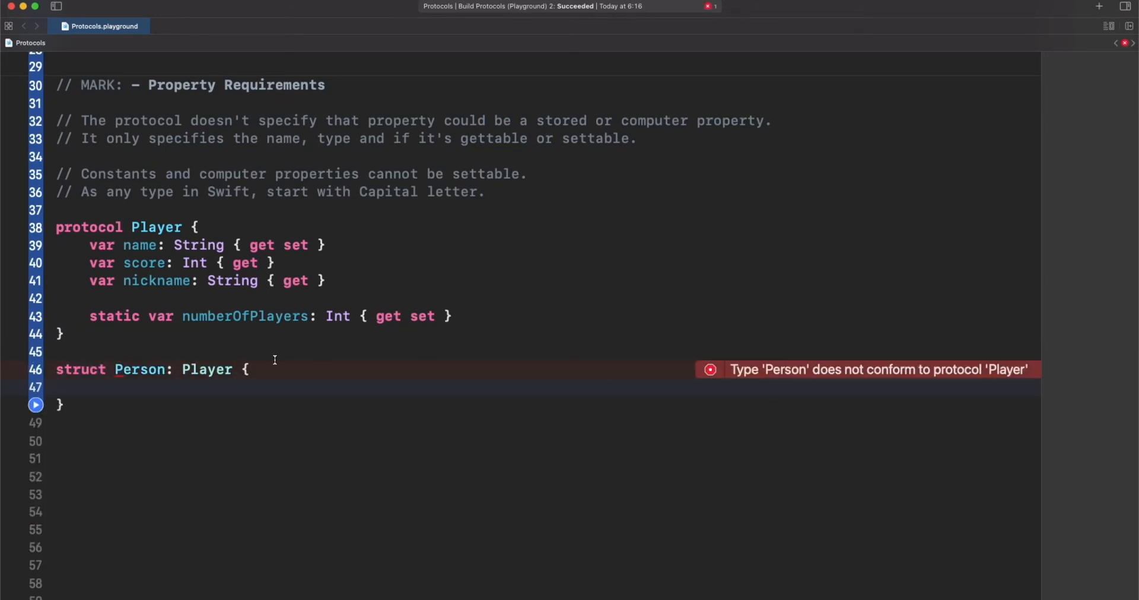
Use the conformance error's Fix to add Player protocol stubs to struct Person.
click(58, 385)
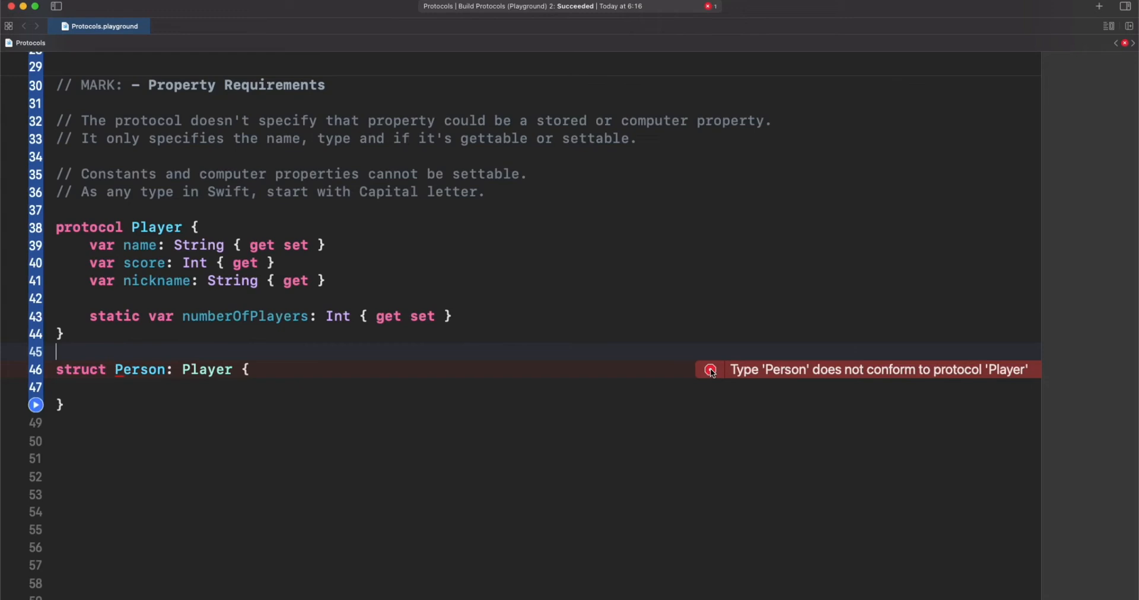
click(711, 369)
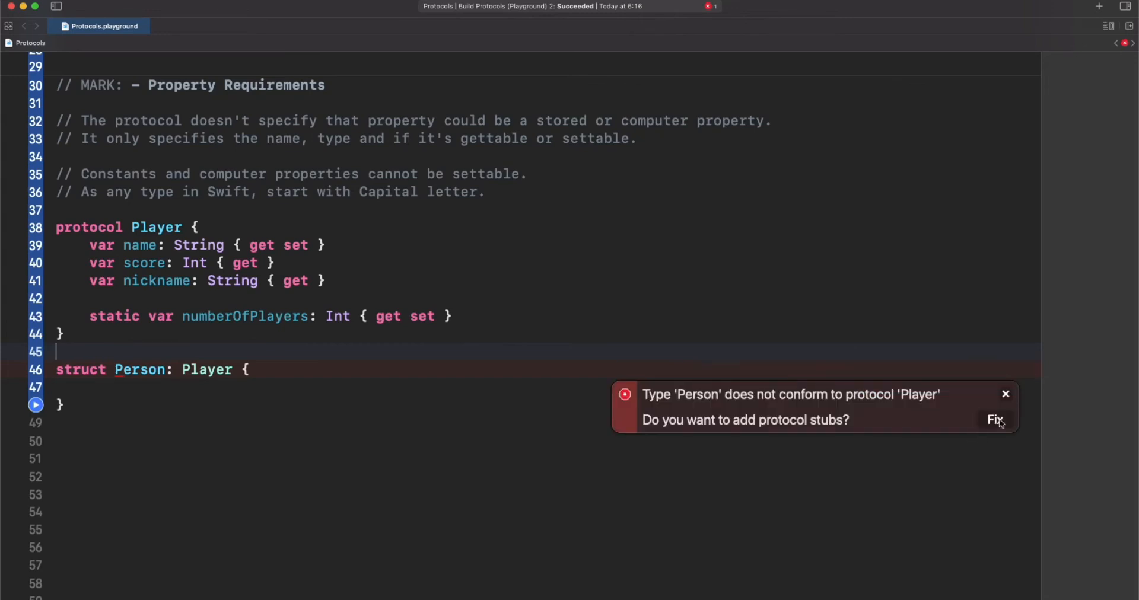
click(994, 420)
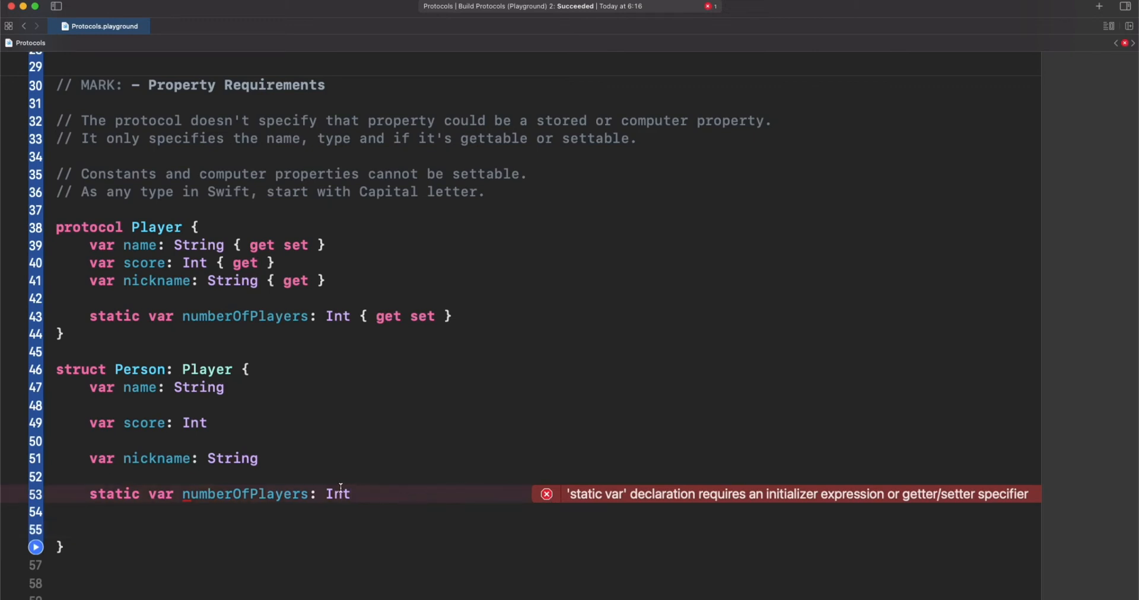
Initialize Person's static numberOfPlayers to 1 and remove the trailing blank lines.
key(Backspace)
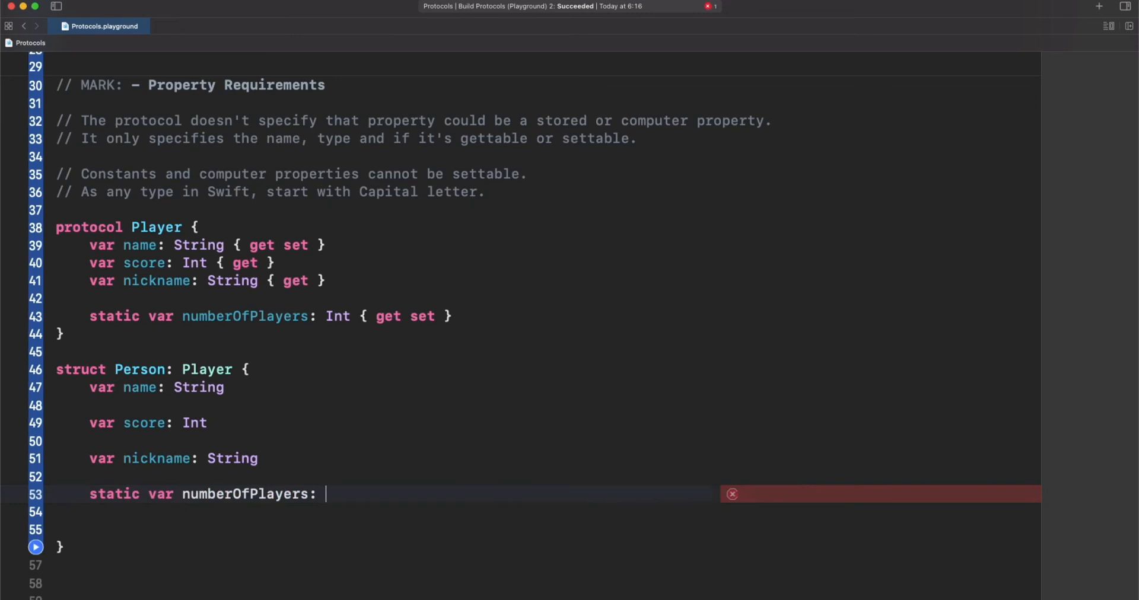
text(=)
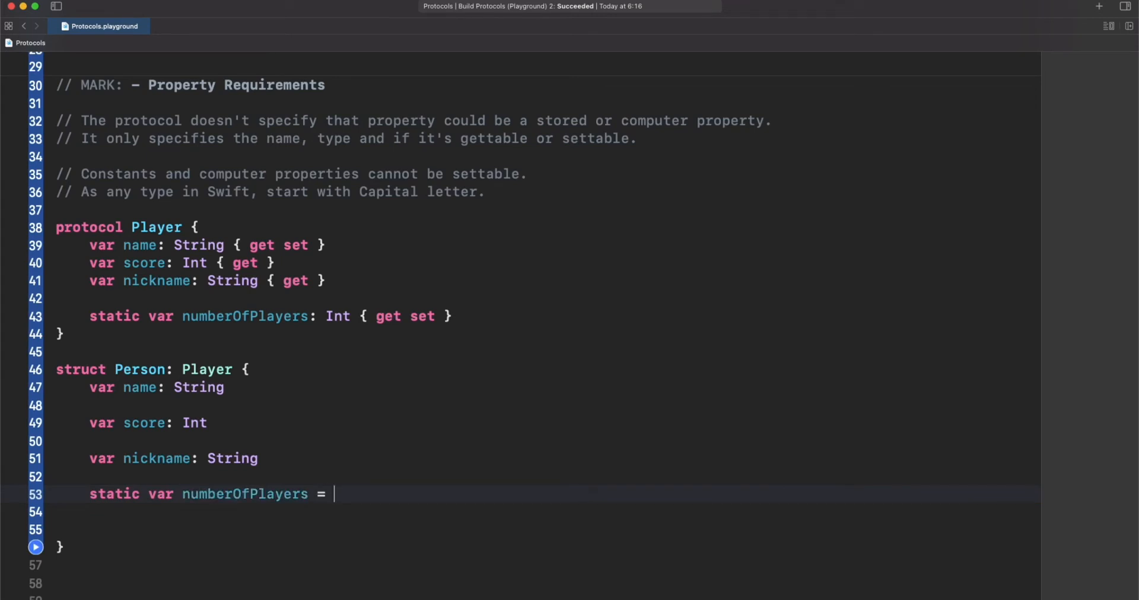
text(1)
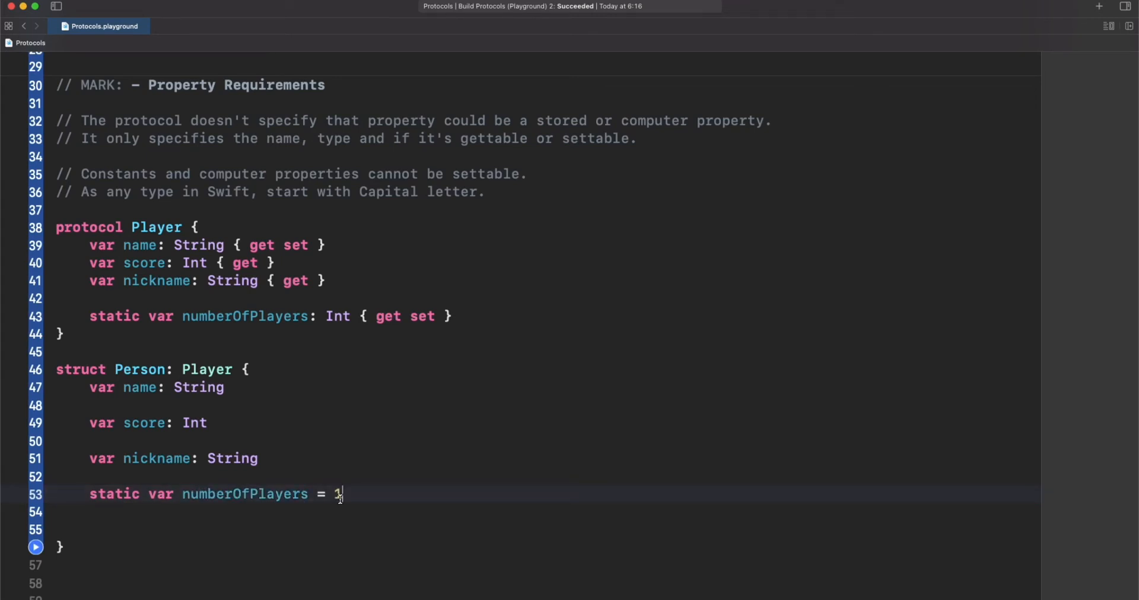
key(backspace)
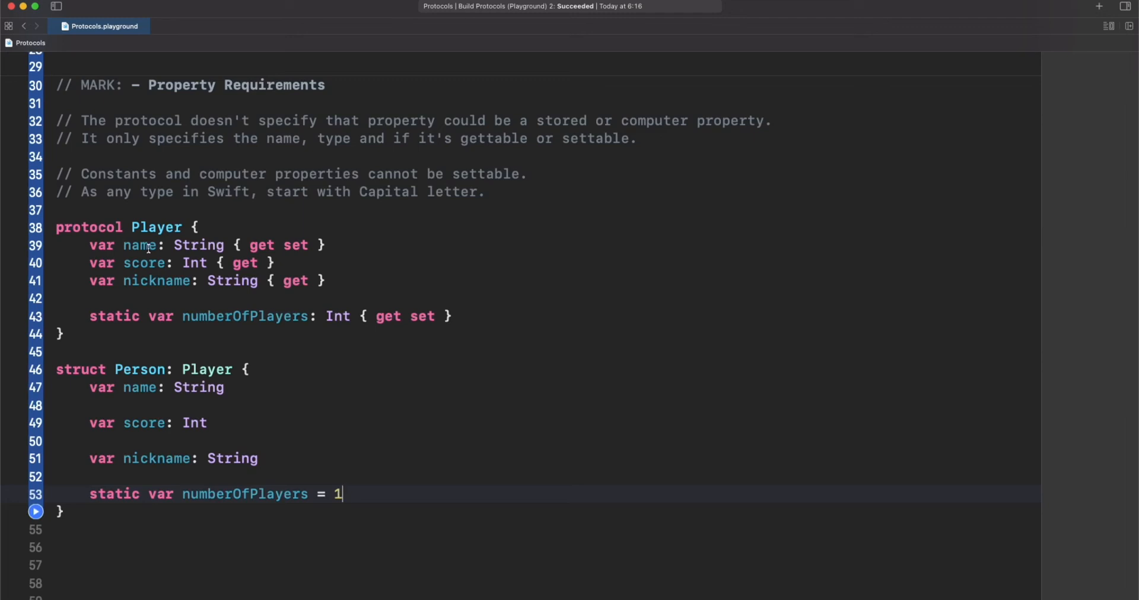
Highlight Person's name, score and nickname stub properties to review them.
click(141, 388)
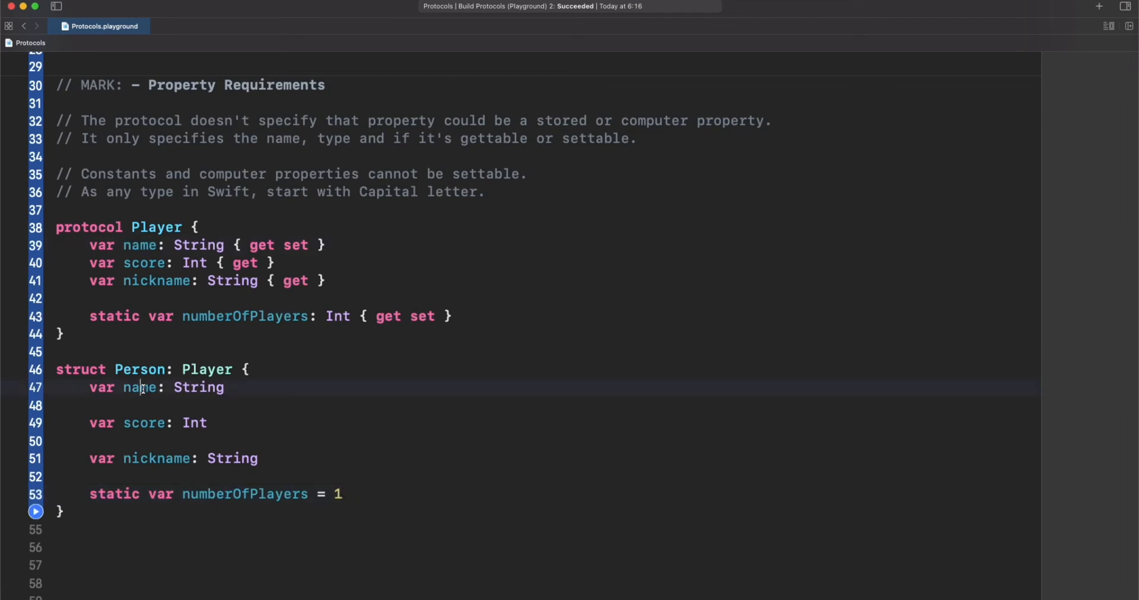
double_click(139, 388)
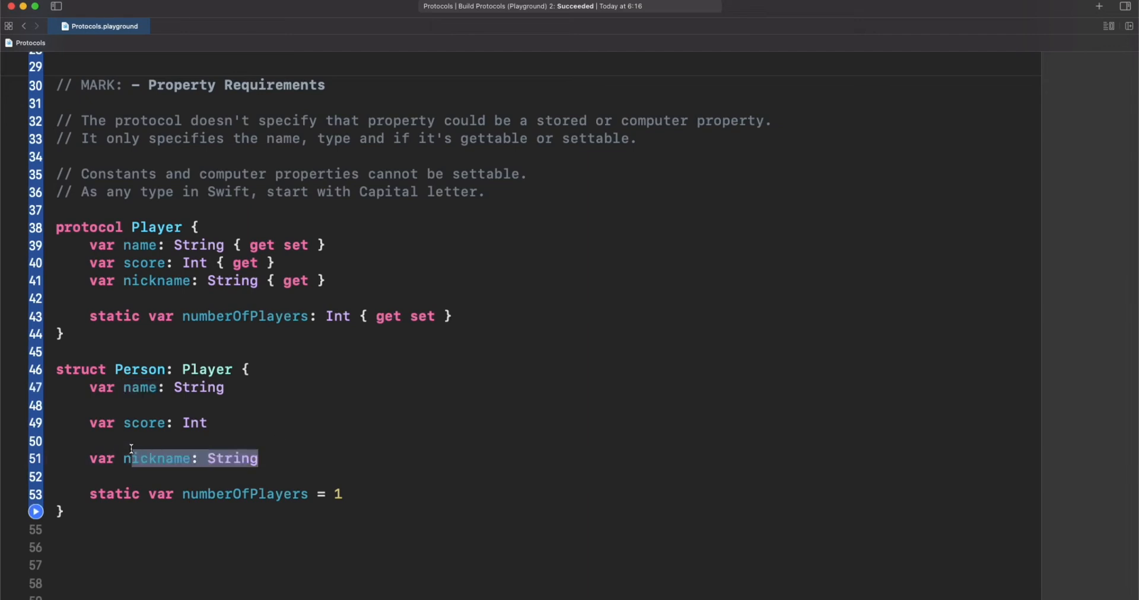
drag(130, 458, 168, 423)
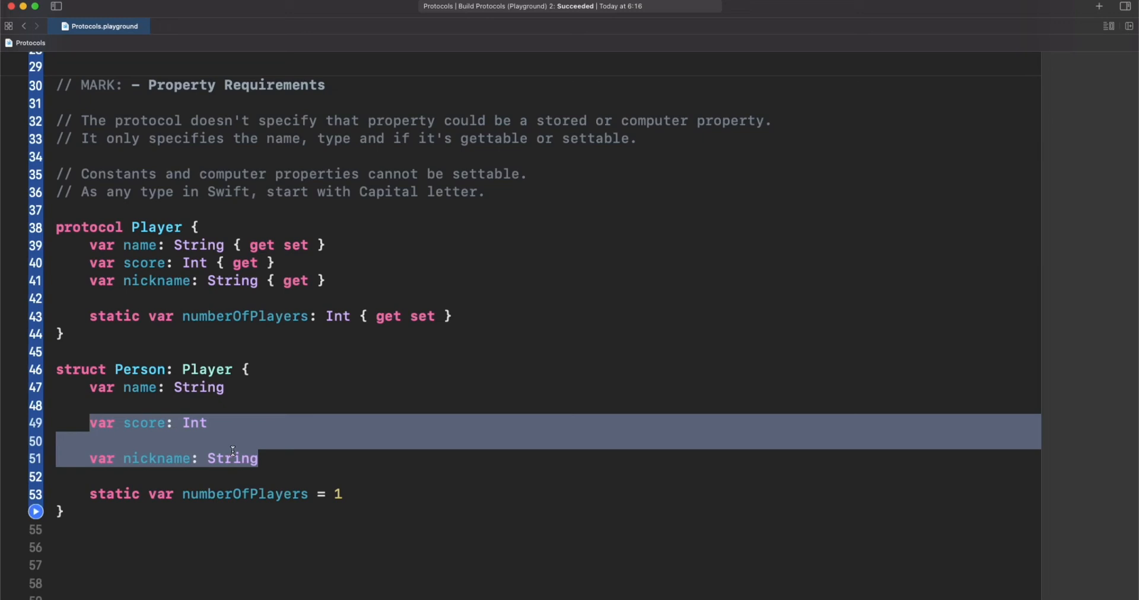
mouse_move(213, 432)
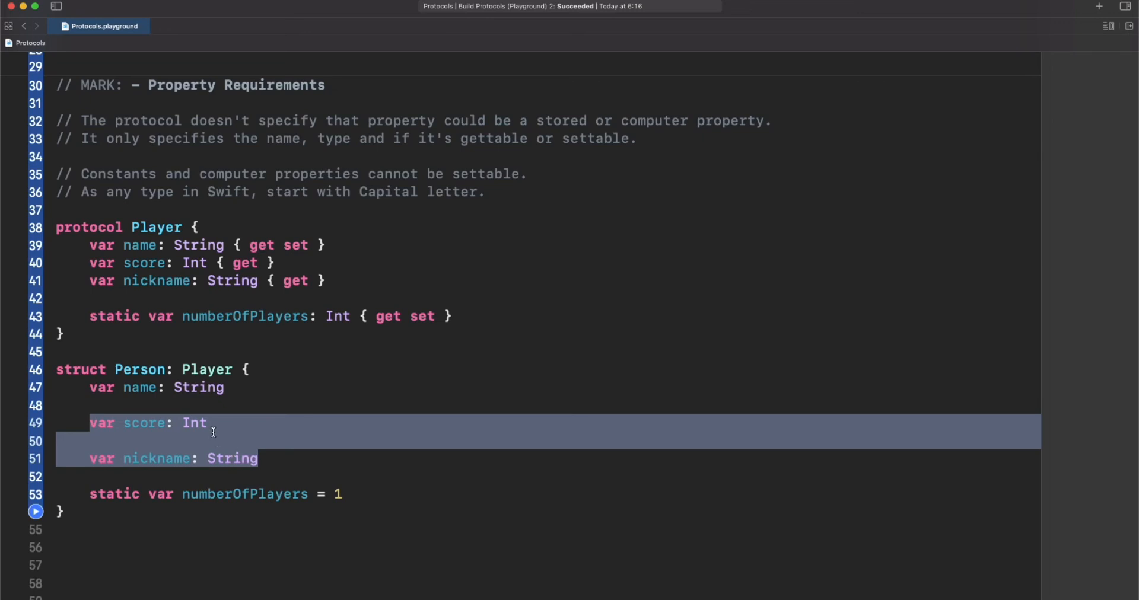
Make Person's nickname a computed property returning "Pitt".
click(246, 458)
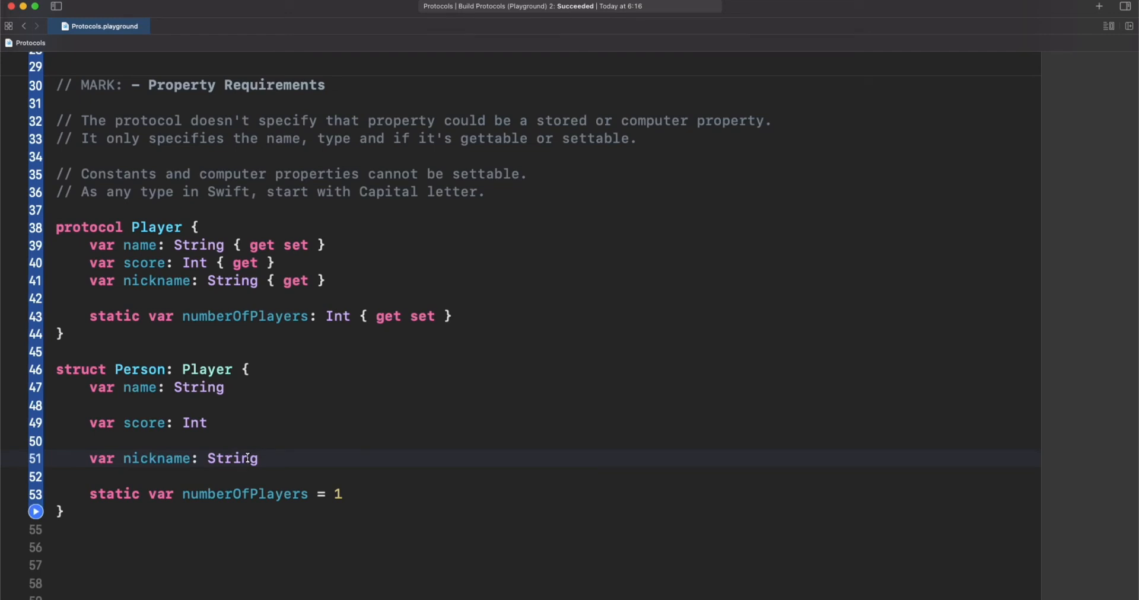
text({)
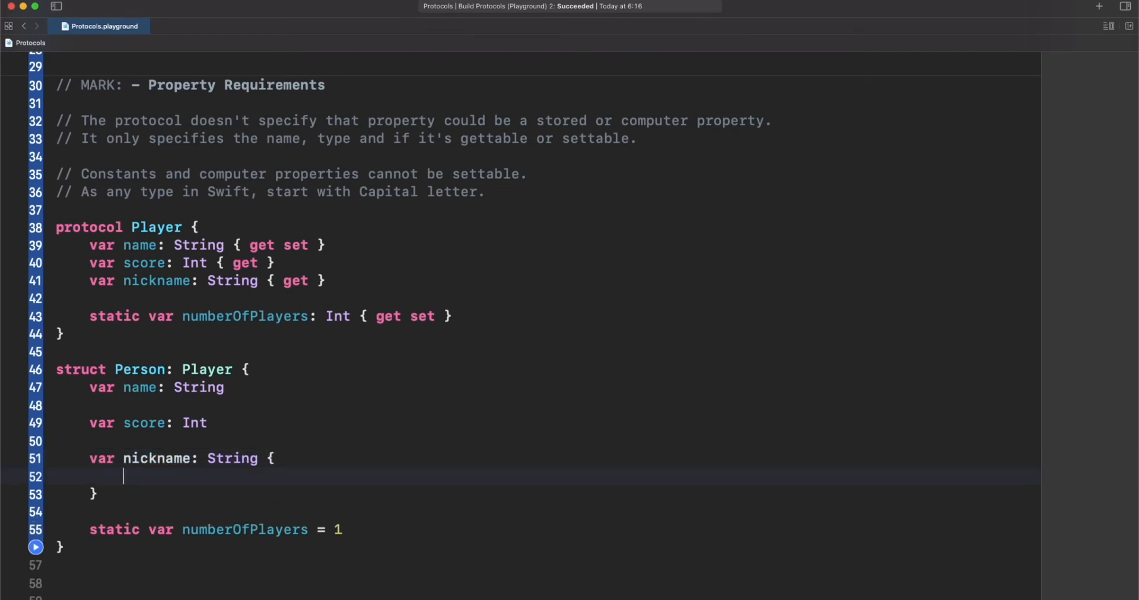
text(return "Pitt")
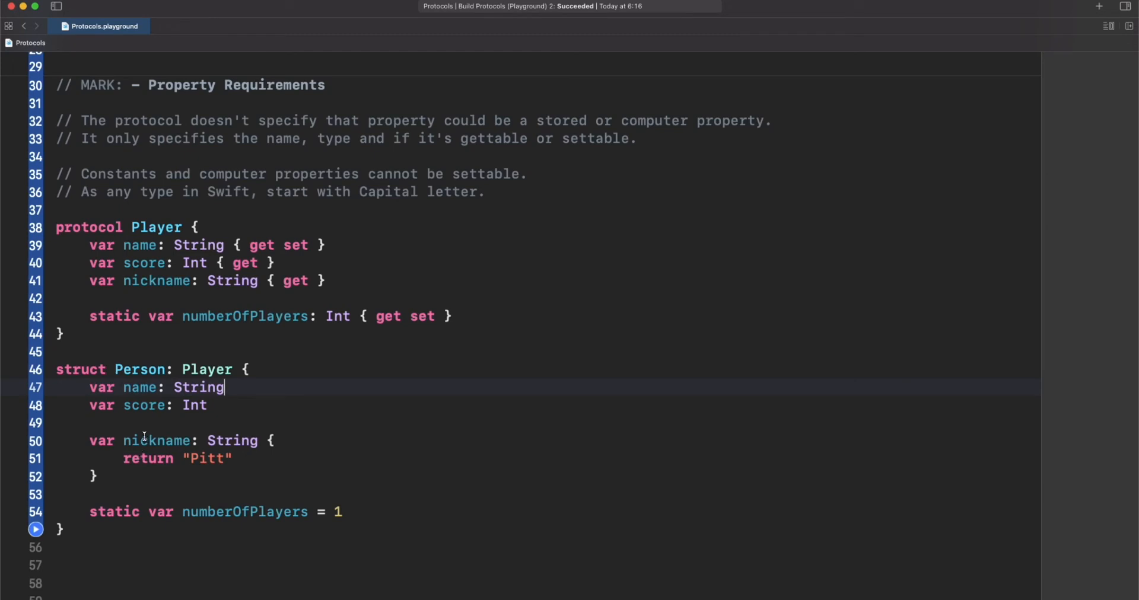
Point out the computed nickname and the score property in Person.
double_click(156, 442)
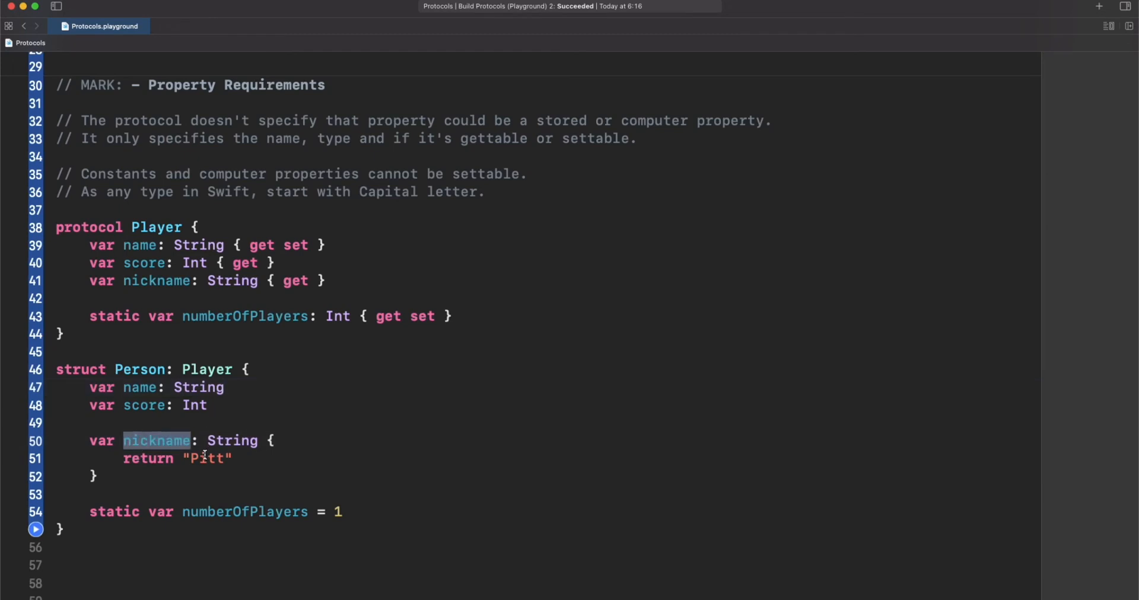
double_click(206, 459)
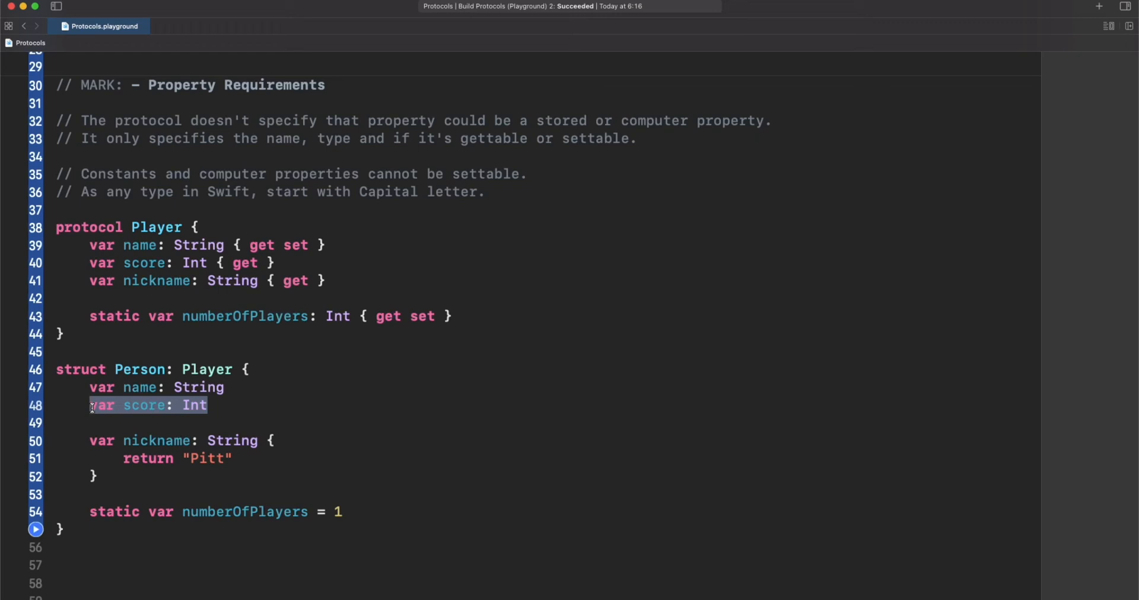
scroll(down, 3)
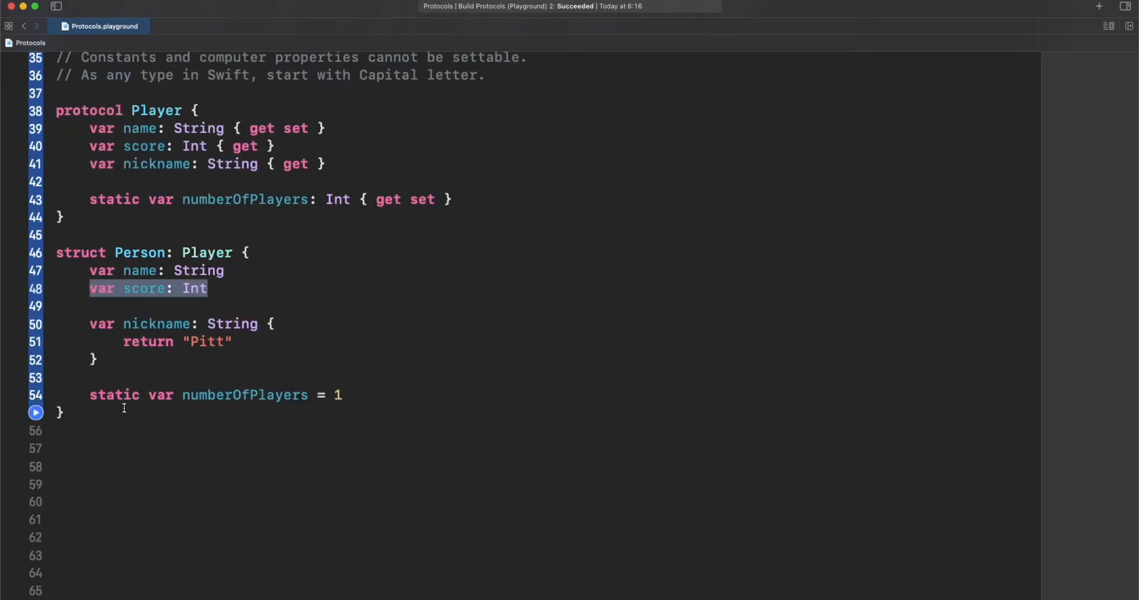
Create var person = Person(name: "Pitt", score: 500) and set person.name to "Pedro".
click(124, 412)
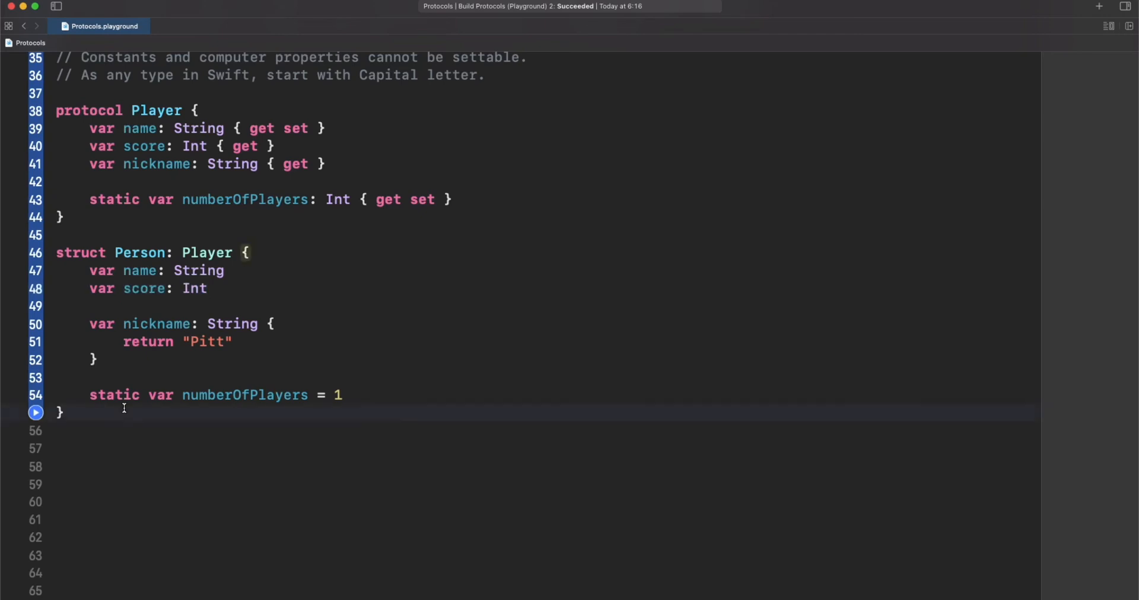
text(var person = Person(name: "Pitt", score: 500)
click(544, 466)
text(person.name)
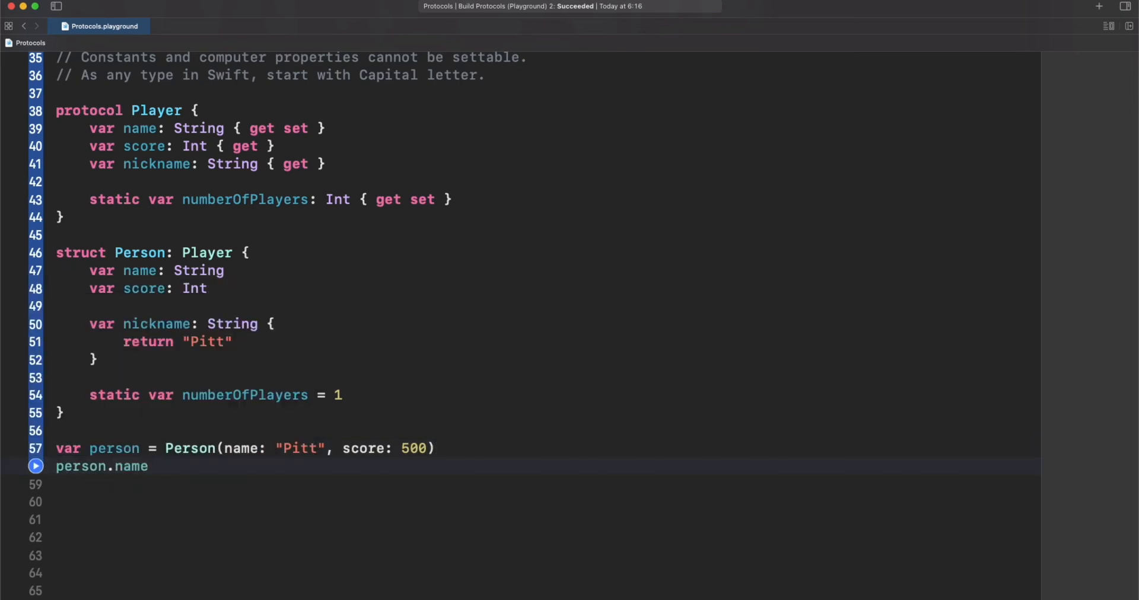
text(= "Pedro")
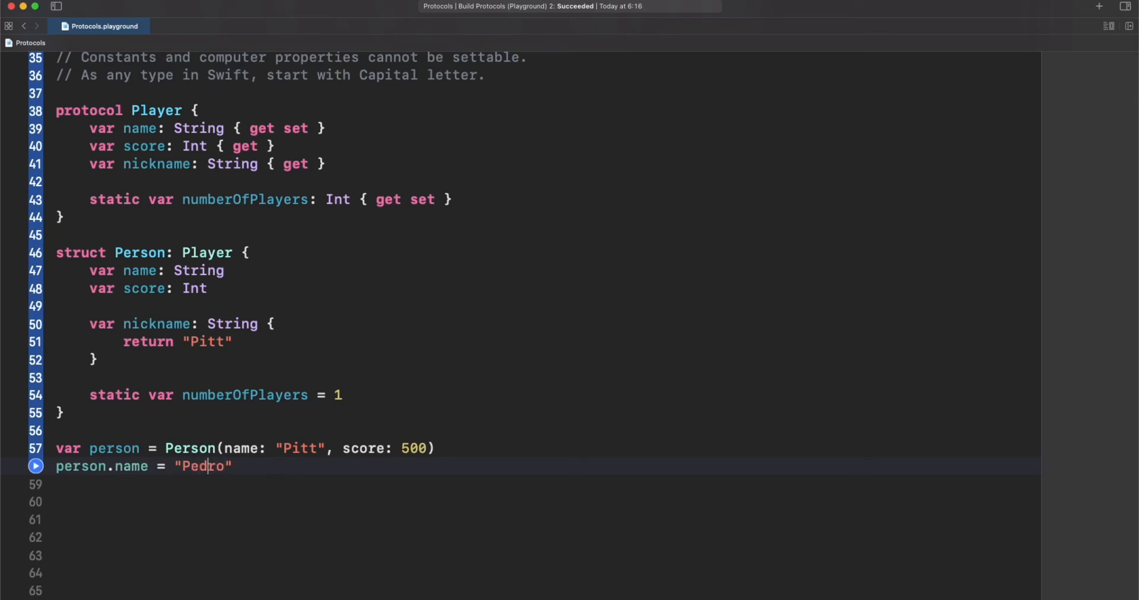
Mark the mutation // Valid, set person.score to 140 and run the playground.
text(// Valid)
click(545, 484)
text(person.score =)
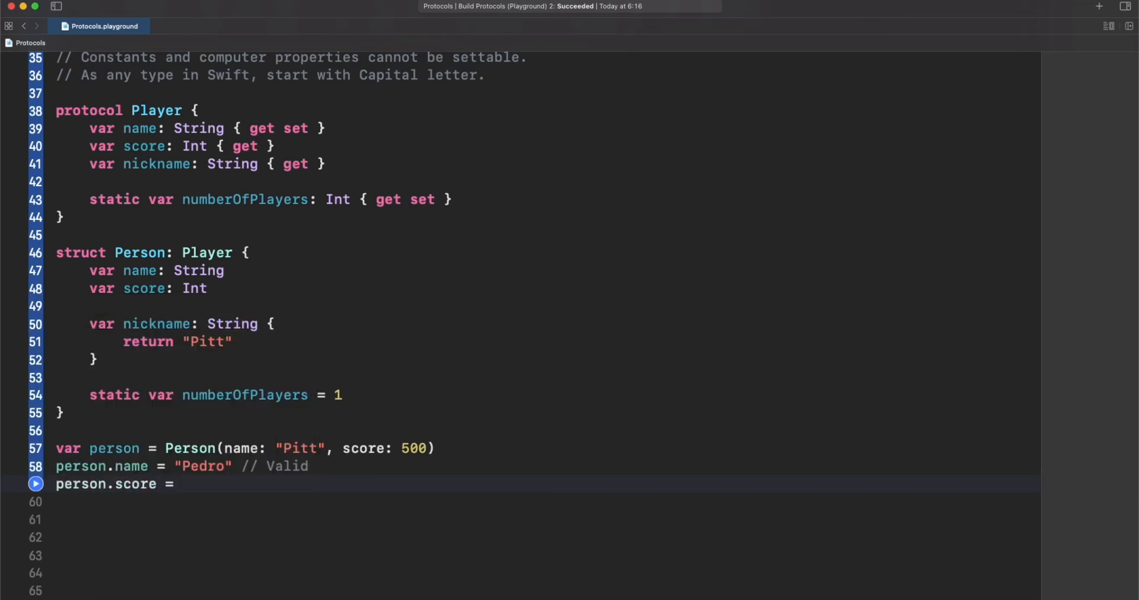
text(140)
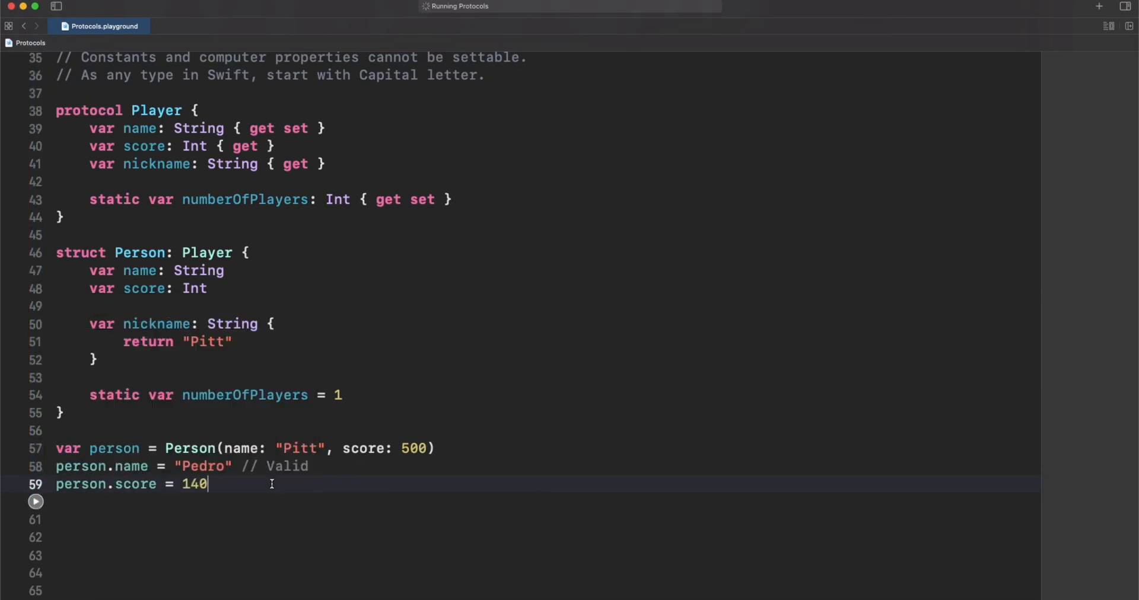
click(35, 502)
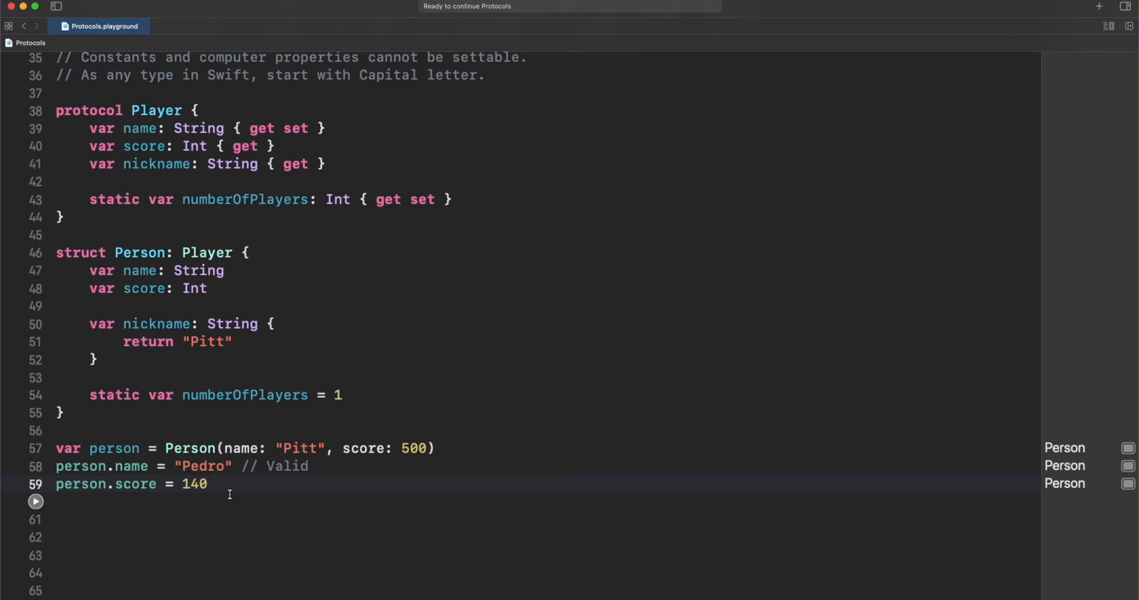
mouse_move(151, 466)
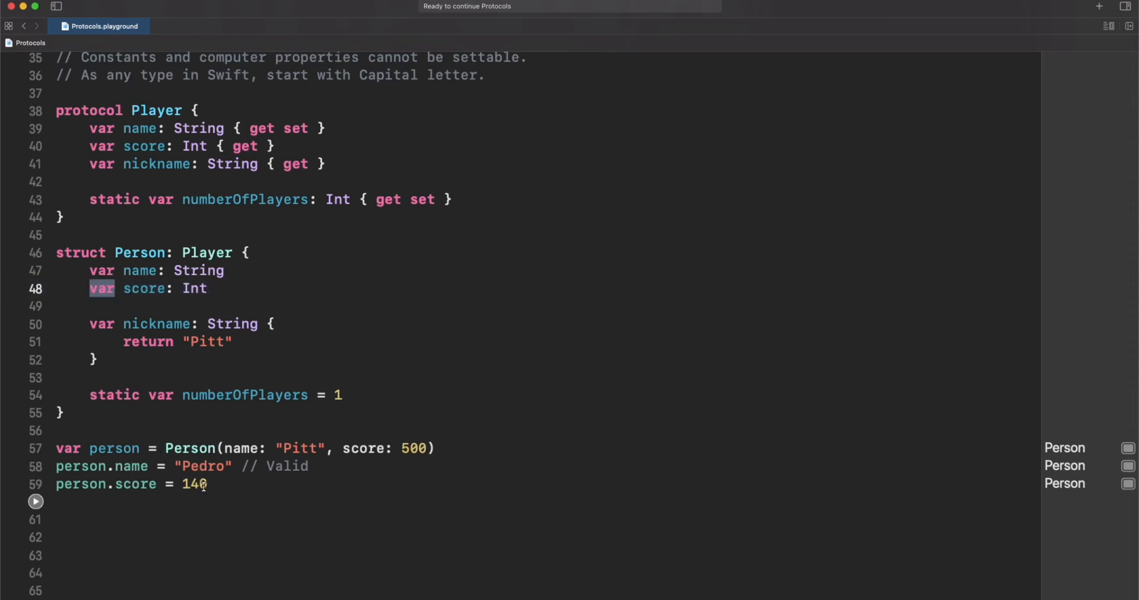
mouse_move(195, 485)
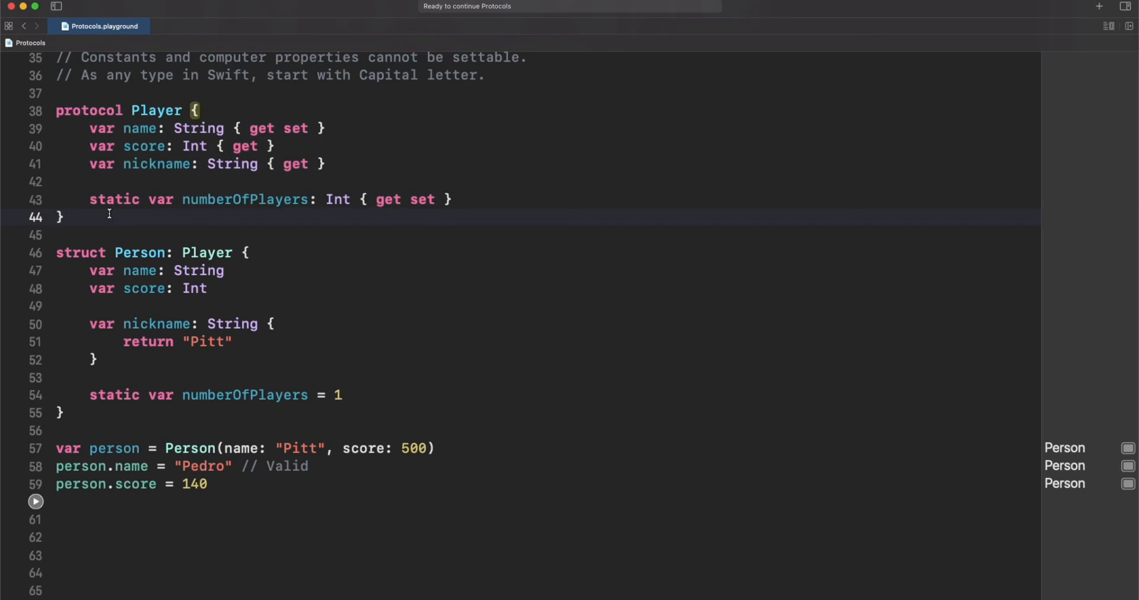
click(65, 217)
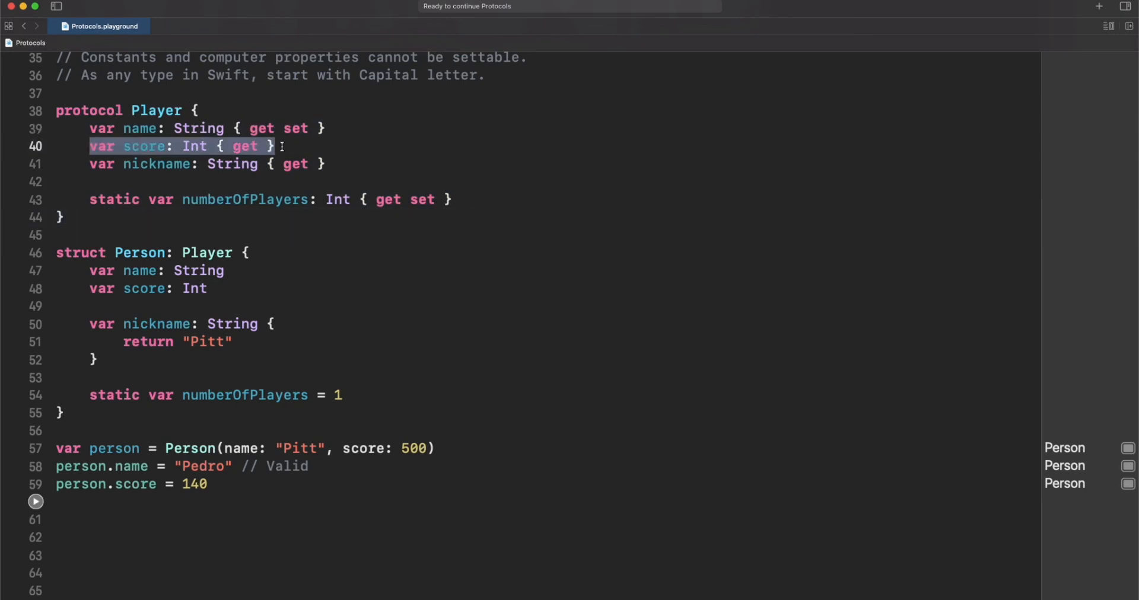
mouse_move(285, 151)
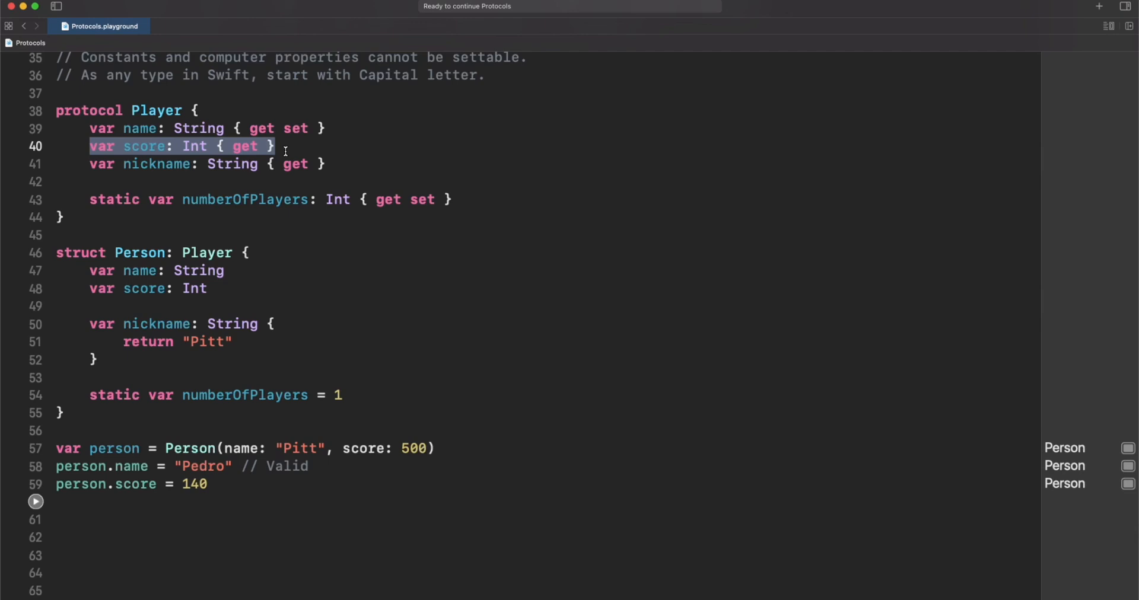
mouse_move(213, 256)
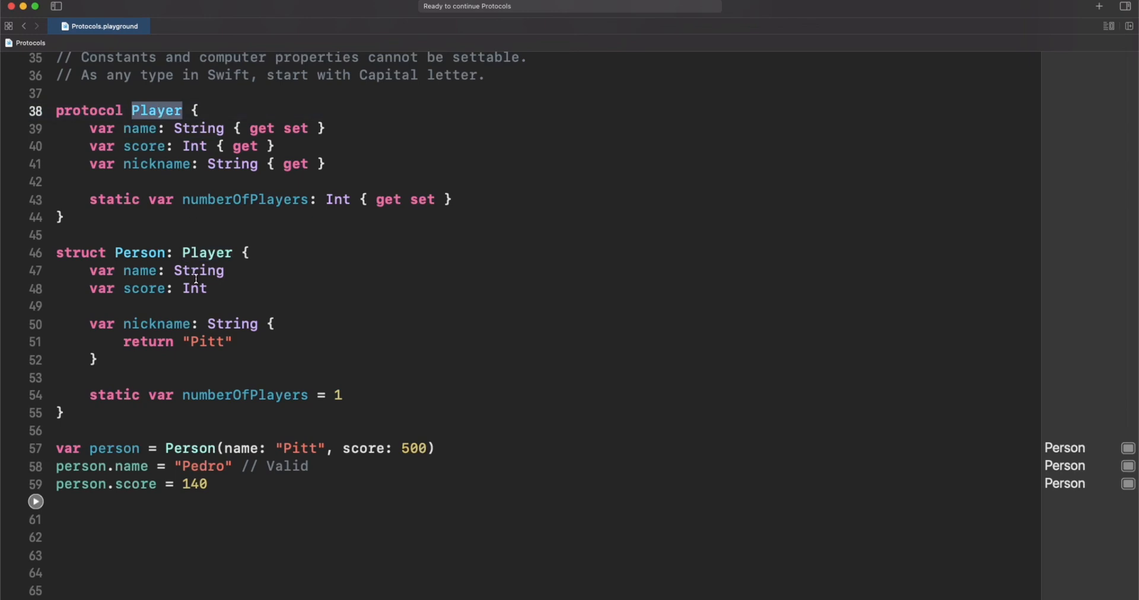
mouse_move(229, 432)
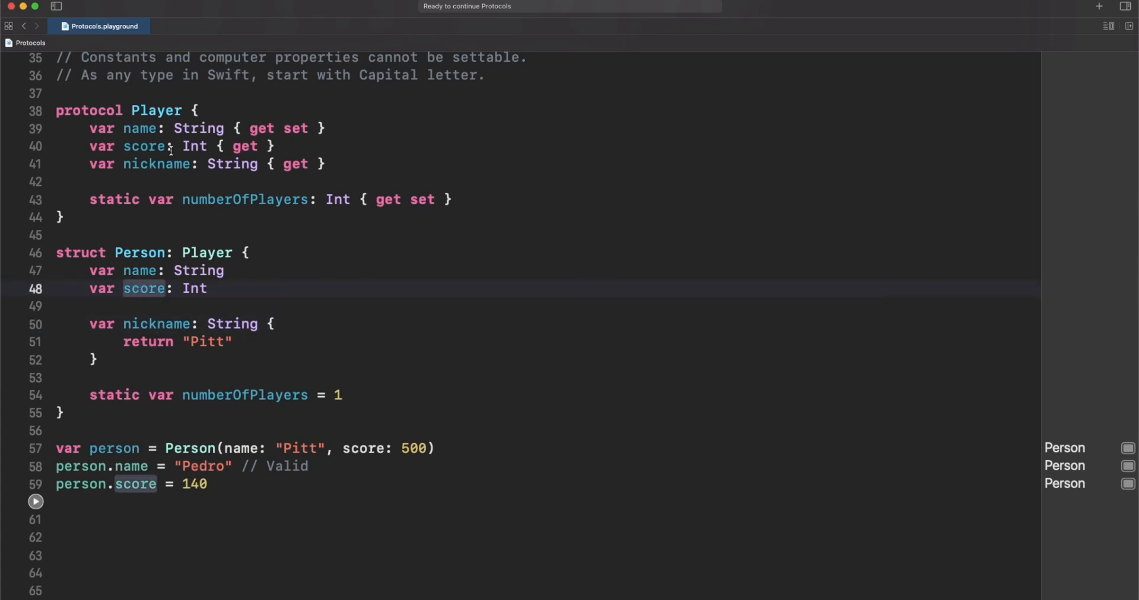
double_click(144, 288)
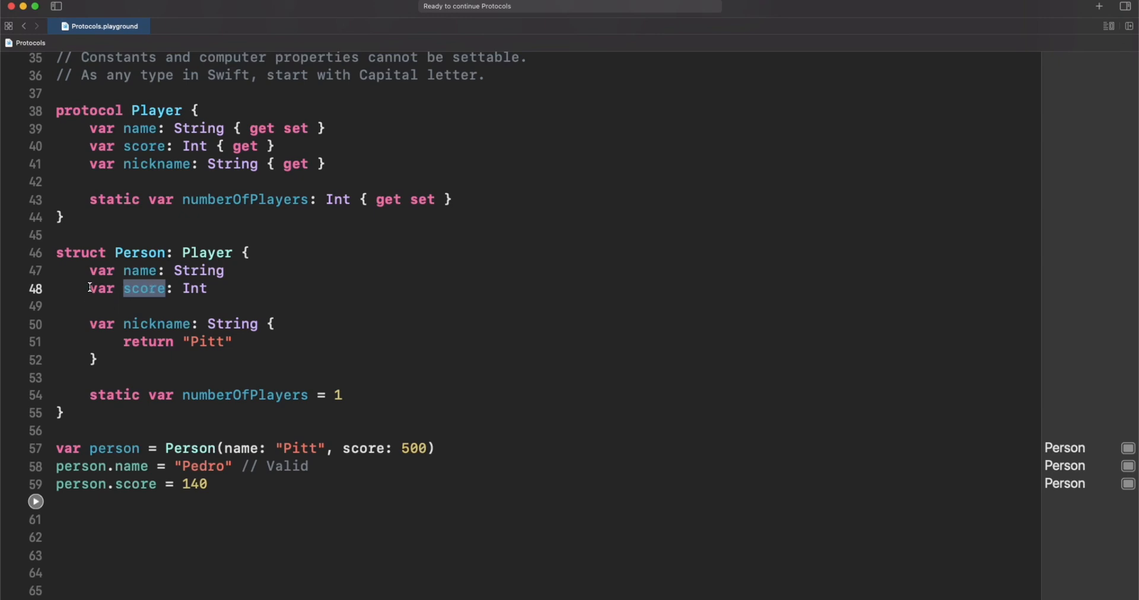
Mark Person's score private and point out its mismatch with Player's score requirement.
text(private)
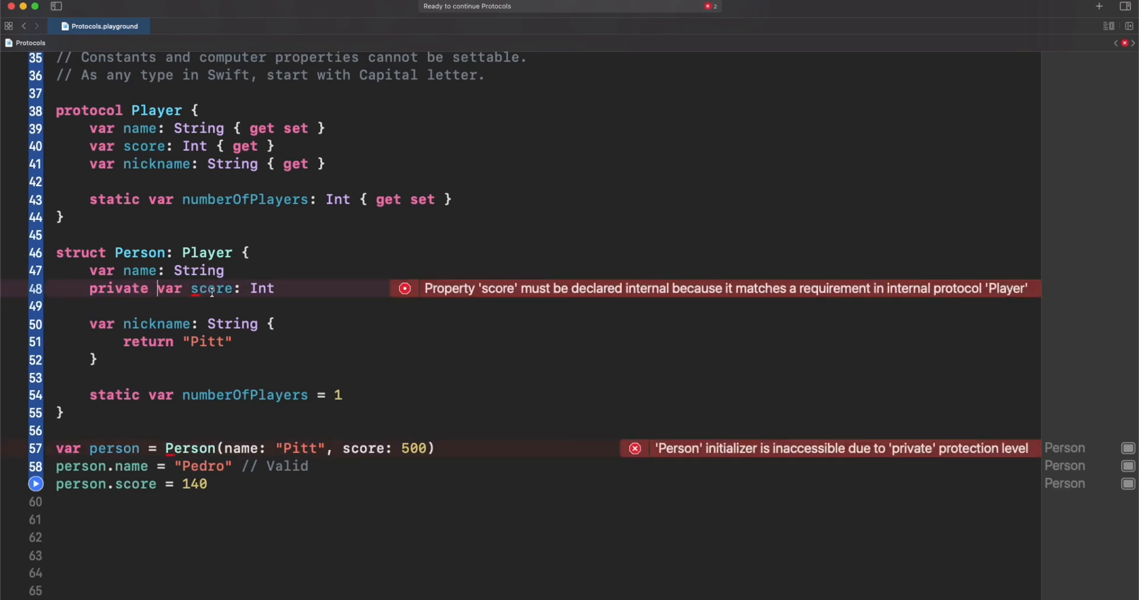
double_click(211, 289)
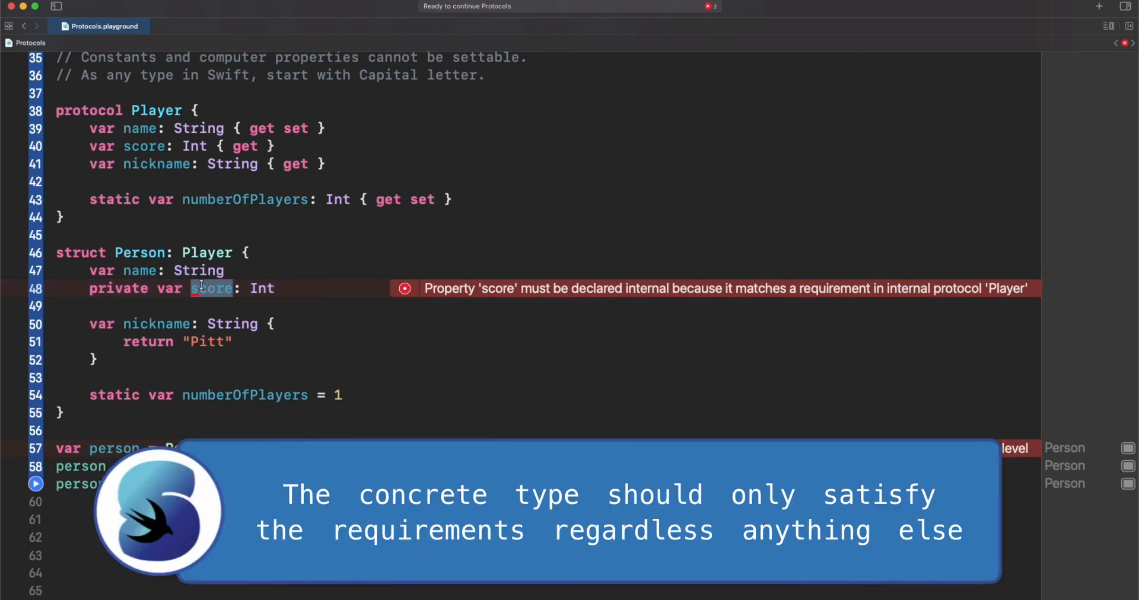
double_click(143, 146)
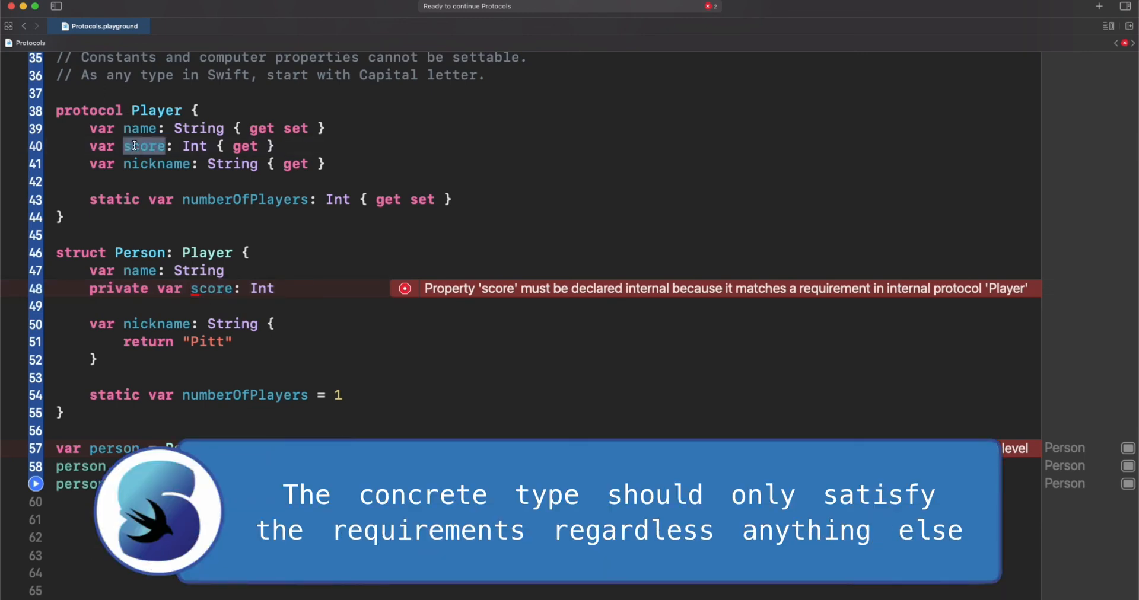